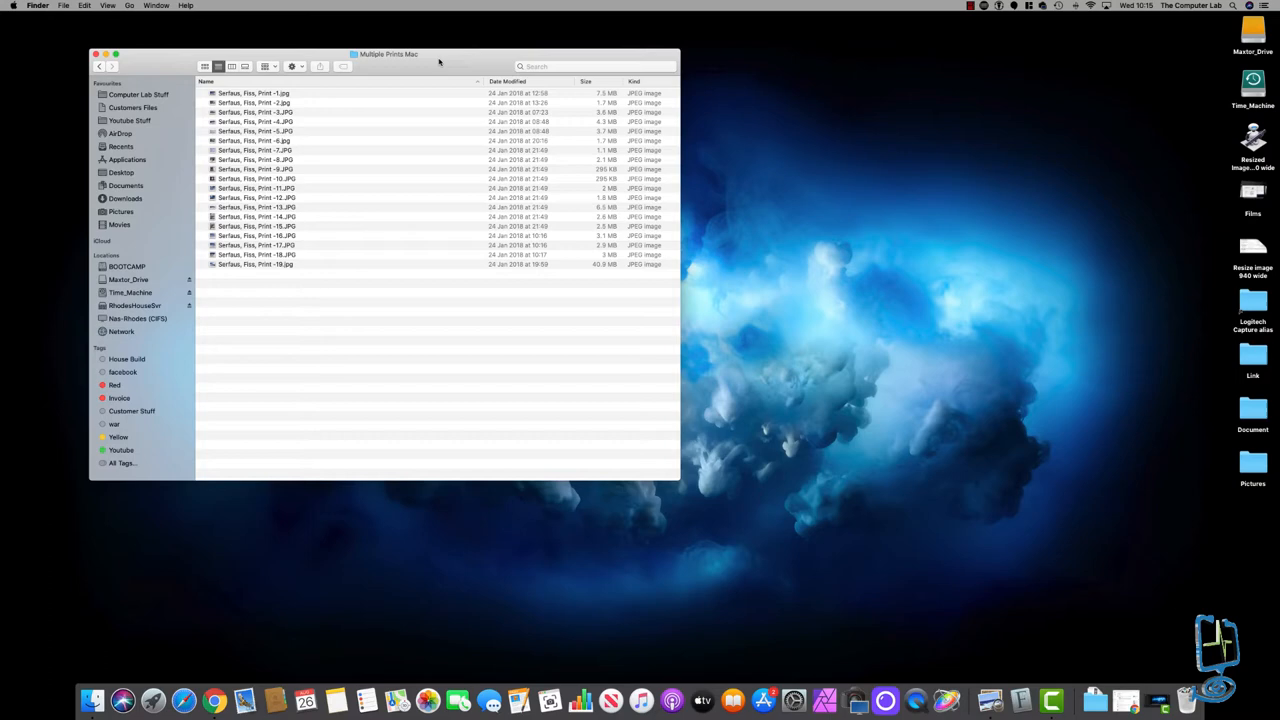
Try out selecting photos in the folder, from the first to the last and a single one
{"action": "left_click", "coordinate": [256, 94]}
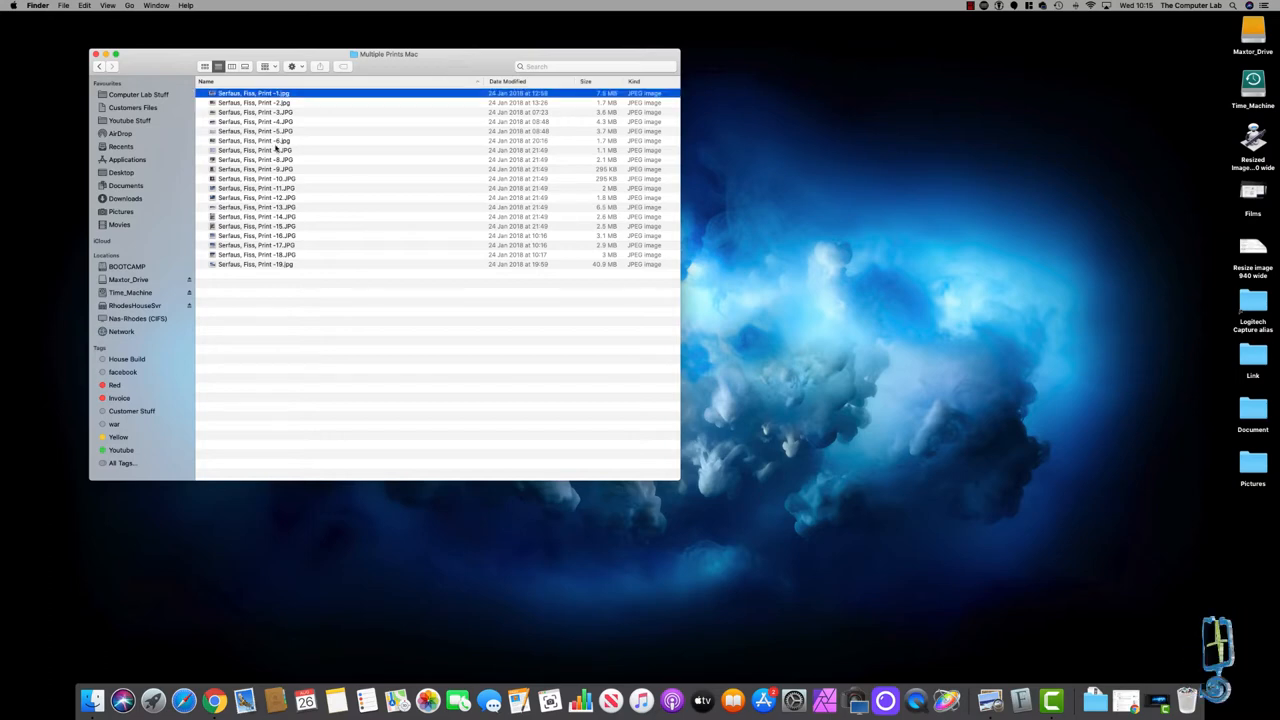
{"action": "left_click", "coordinate": [256, 264]}
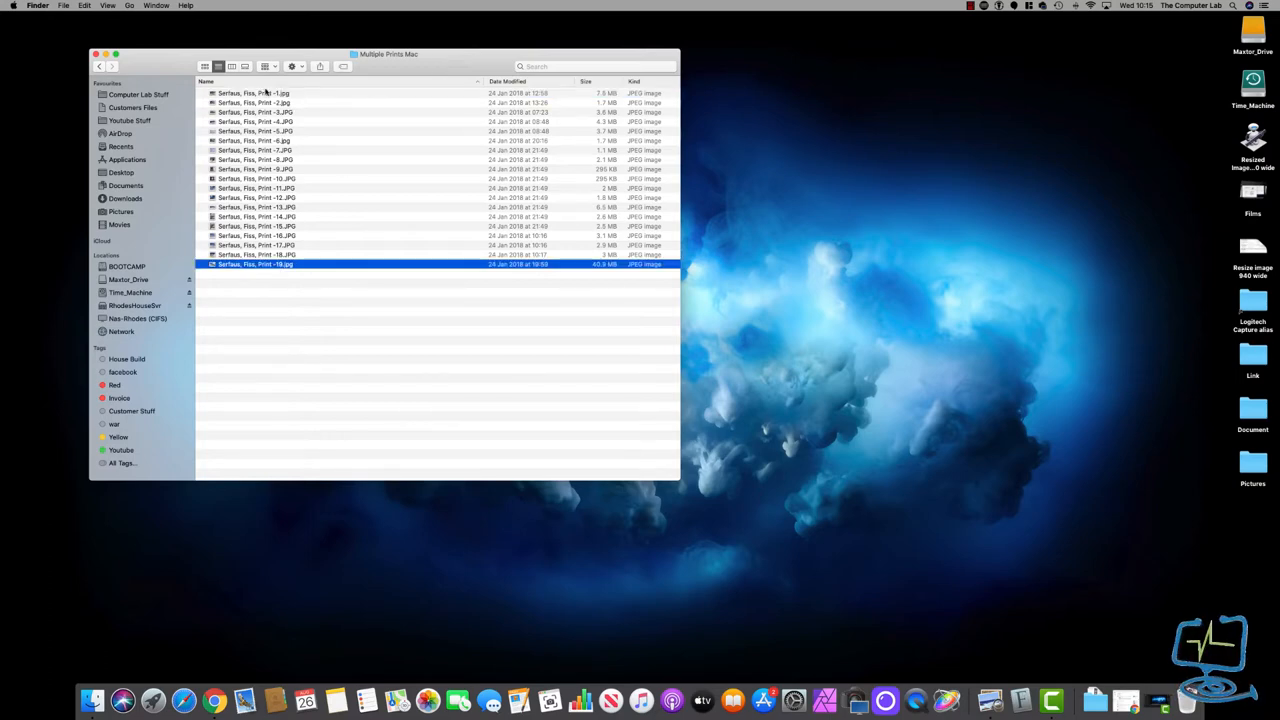
{"action": "left_click", "coordinate": [256, 94]}
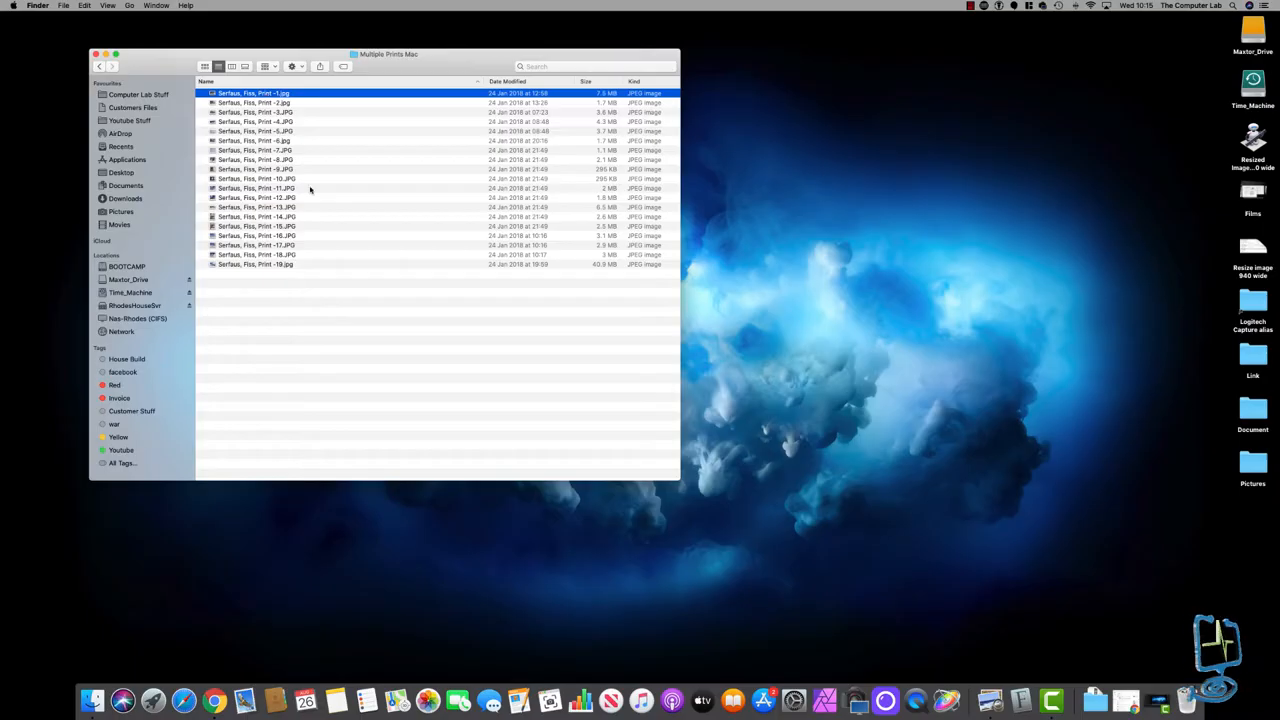
{"action": "left_click", "coordinate": [256, 198]}
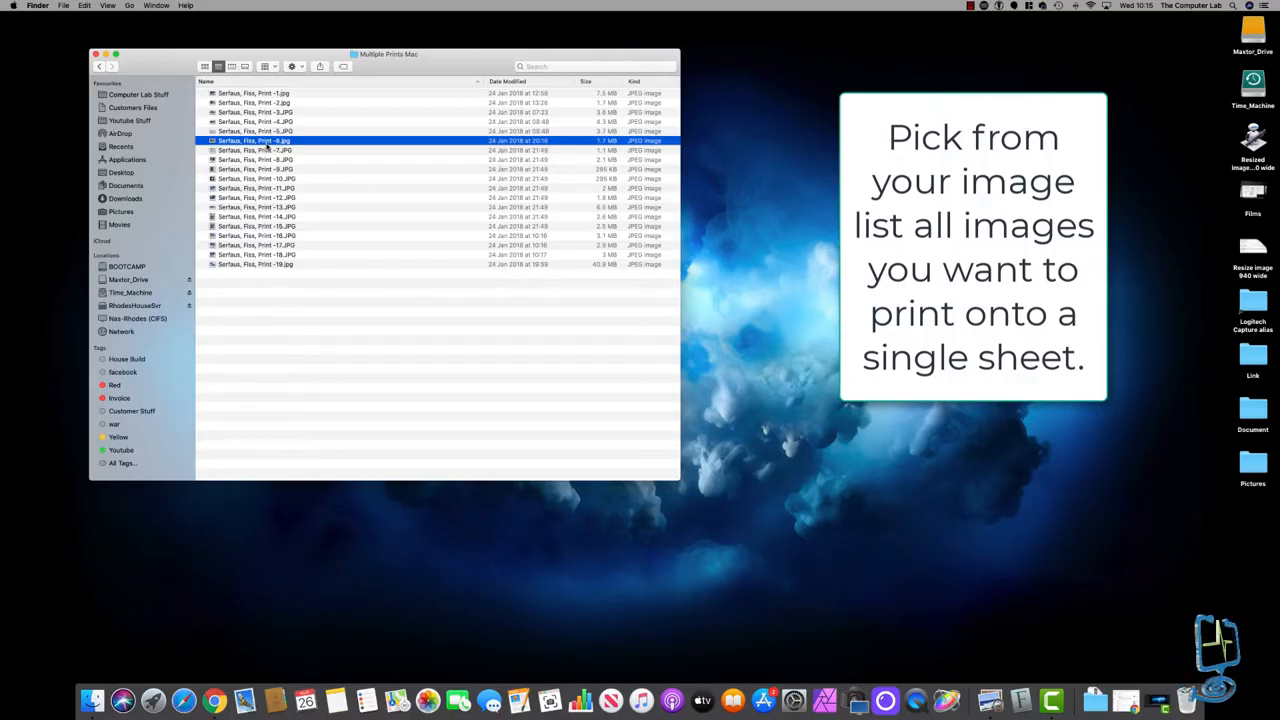
Select Print -1.jpg through Print -8.JPG and bring up the Open With choices for them
{"action": "left_click", "coordinate": [252, 94]}
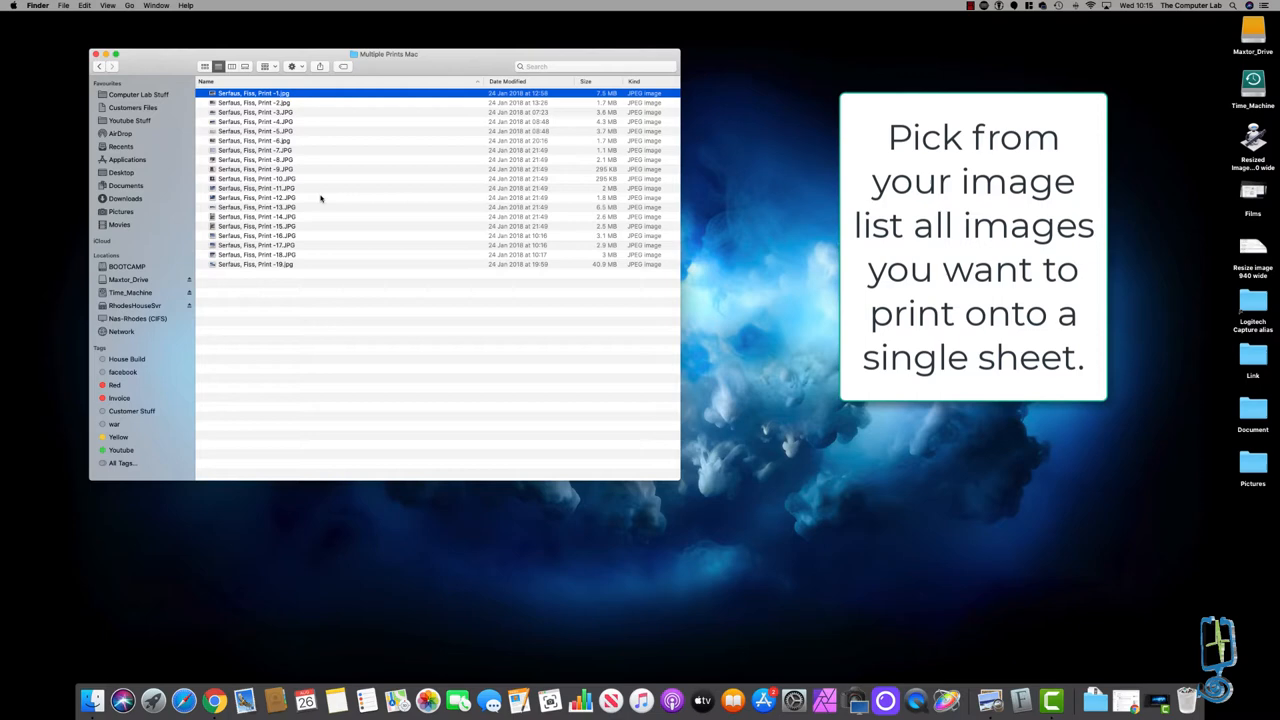
{"action": "left_click", "coordinate": [256, 160]}
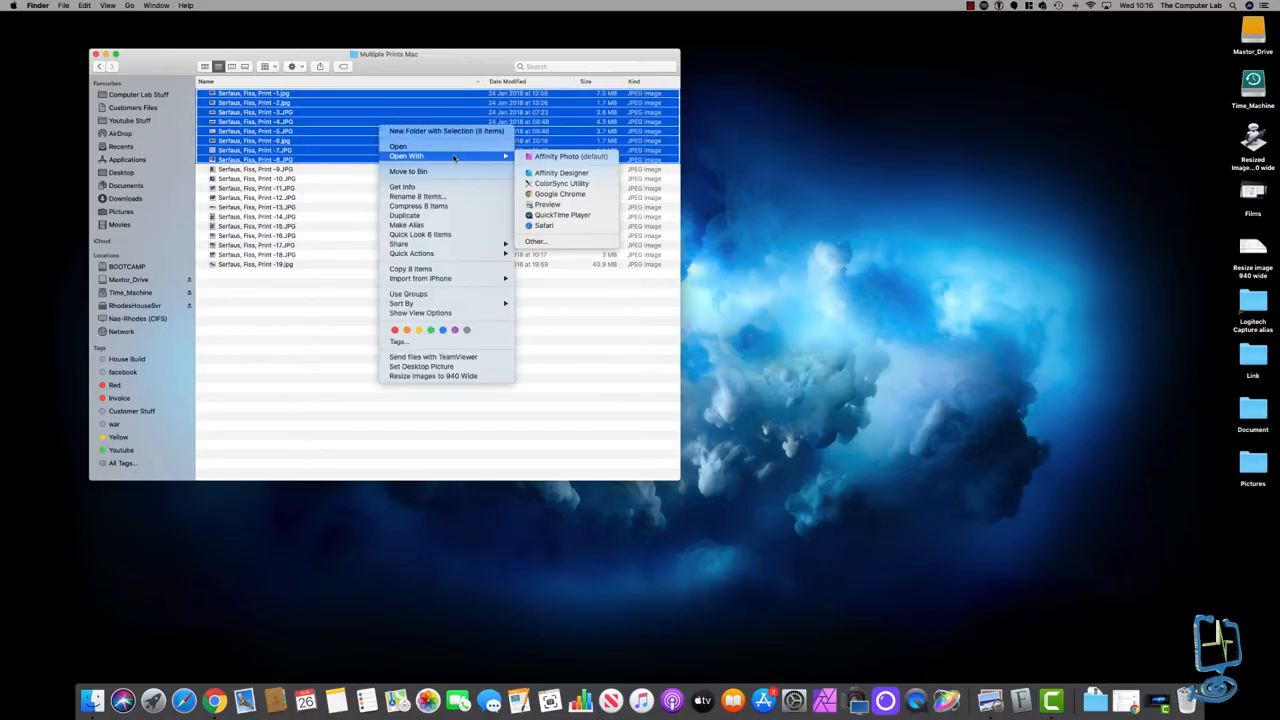
{"action": "mouse_move", "coordinate": [548, 204]}
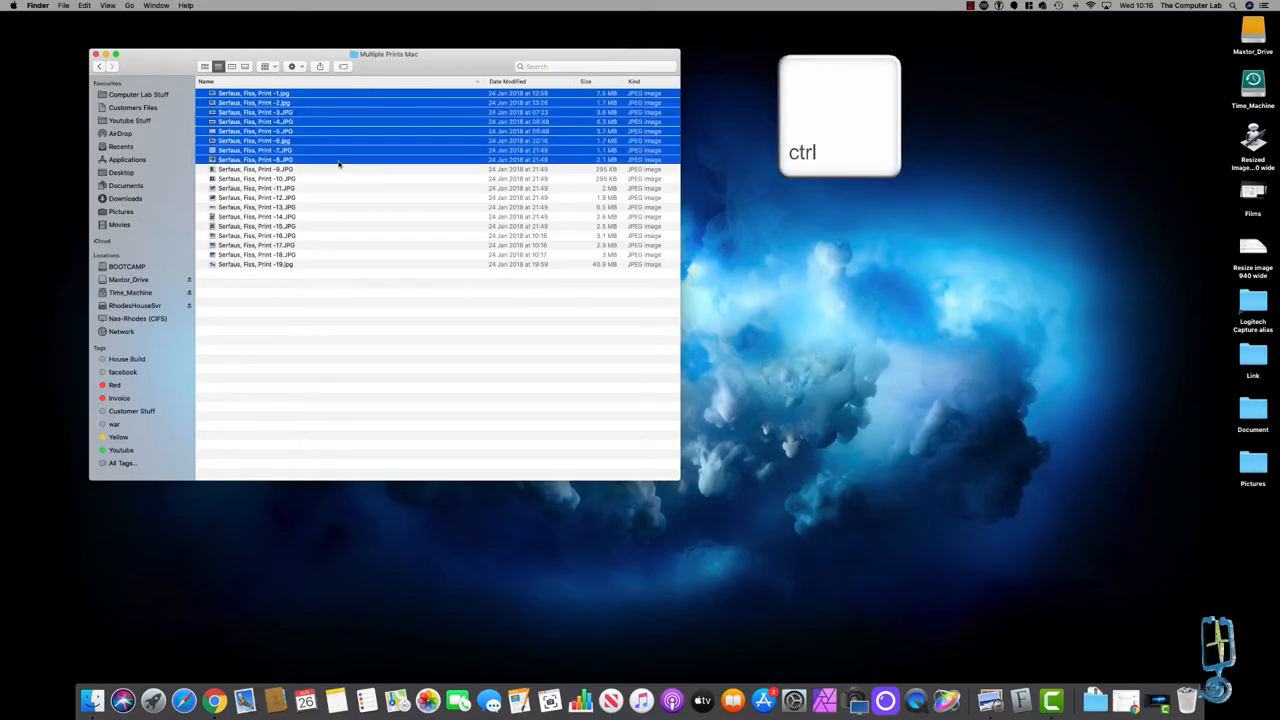
{"action": "mouse_move", "coordinate": [362, 136]}
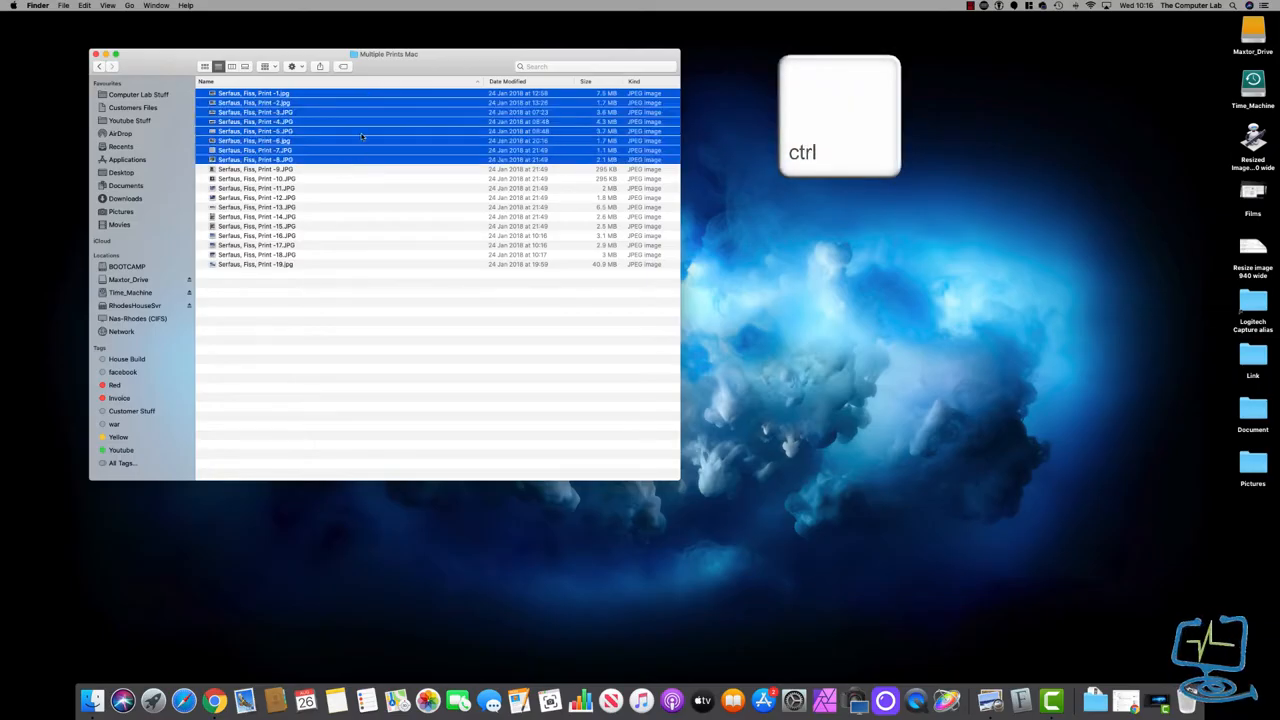
{"action": "right_click", "coordinate": [360, 136]}
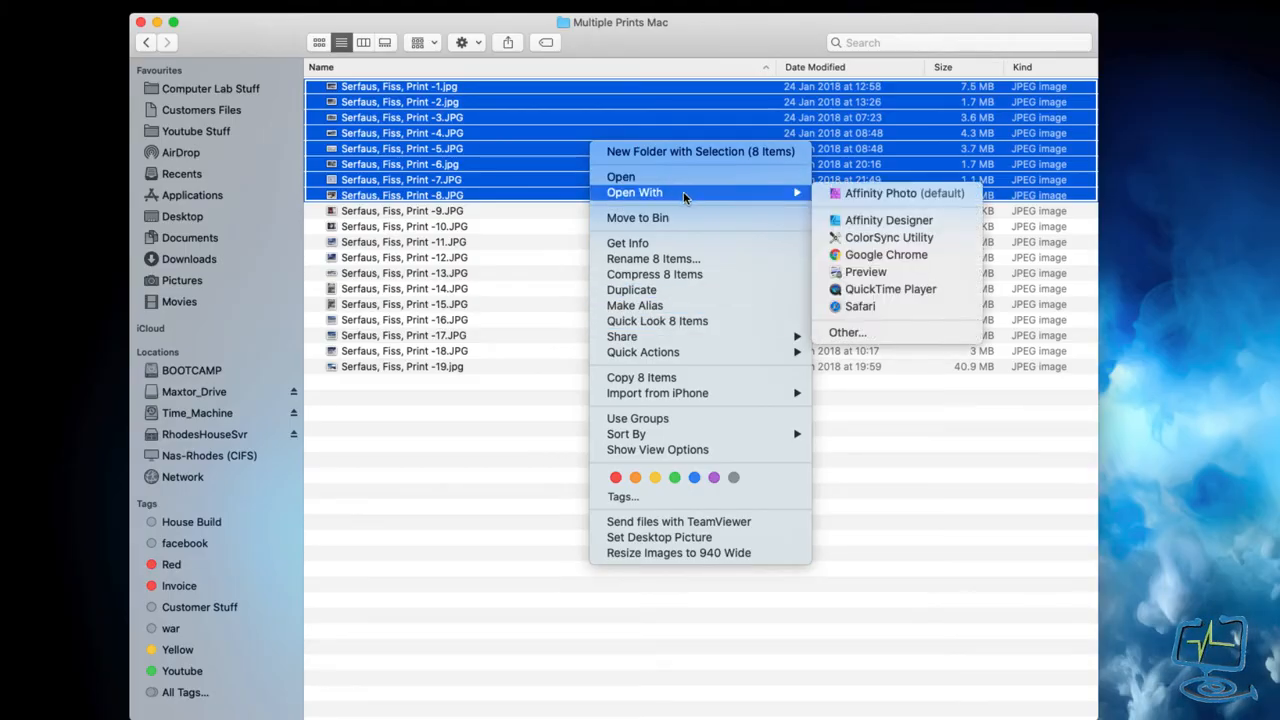
{"action": "mouse_move", "coordinate": [864, 272]}
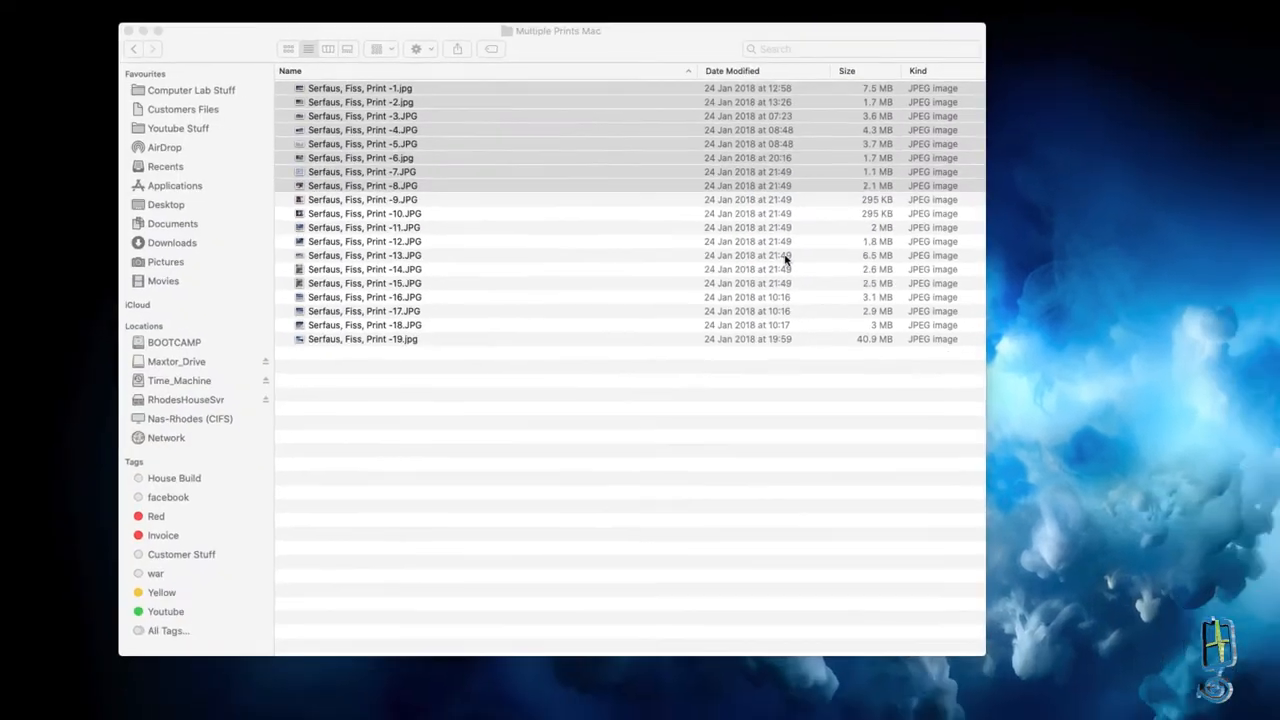
Open the eight photos in one Preview window and flip between the first and sixth photos
{"action": "double_click", "coordinate": [360, 88]}
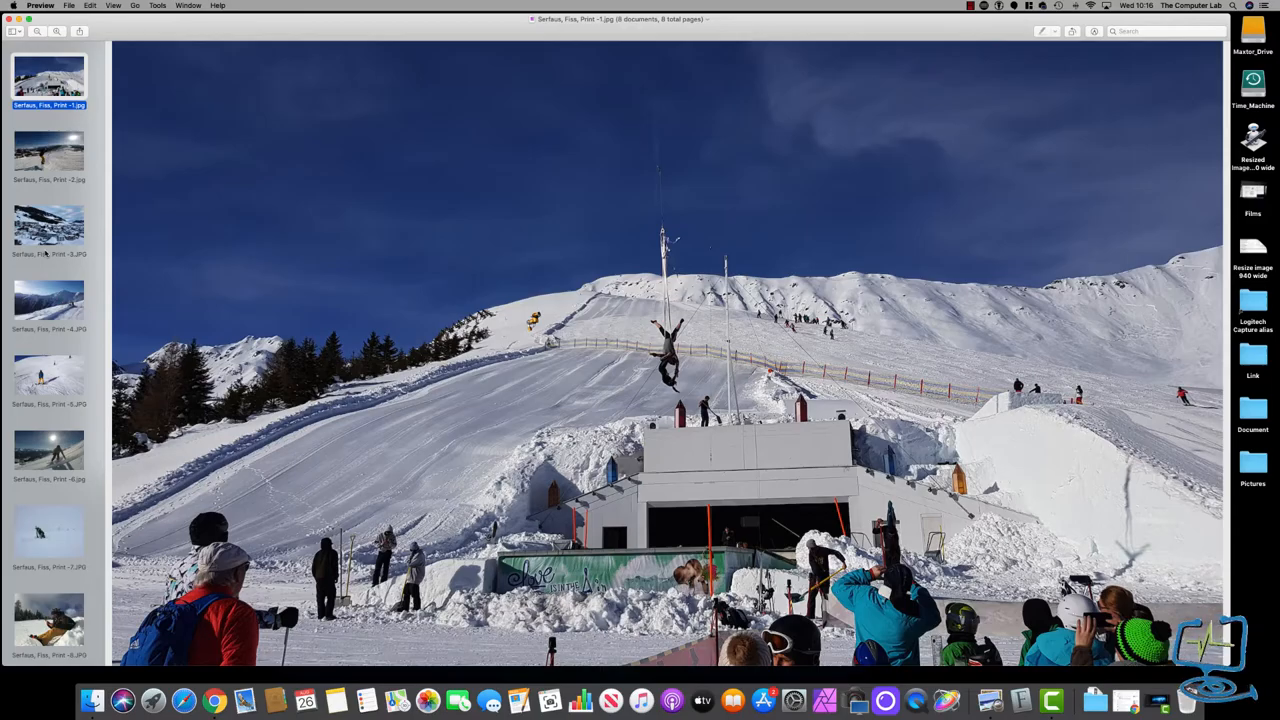
{"action": "left_click", "coordinate": [48, 456]}
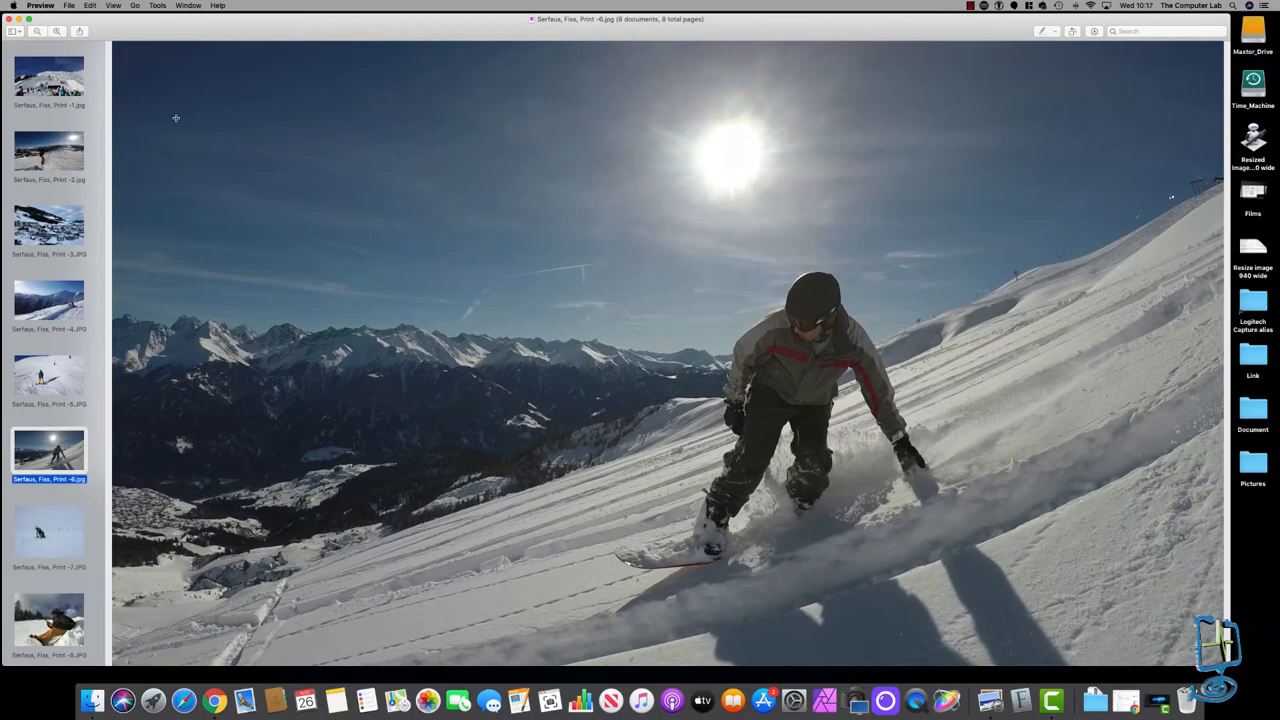
{"action": "left_click", "coordinate": [48, 78]}
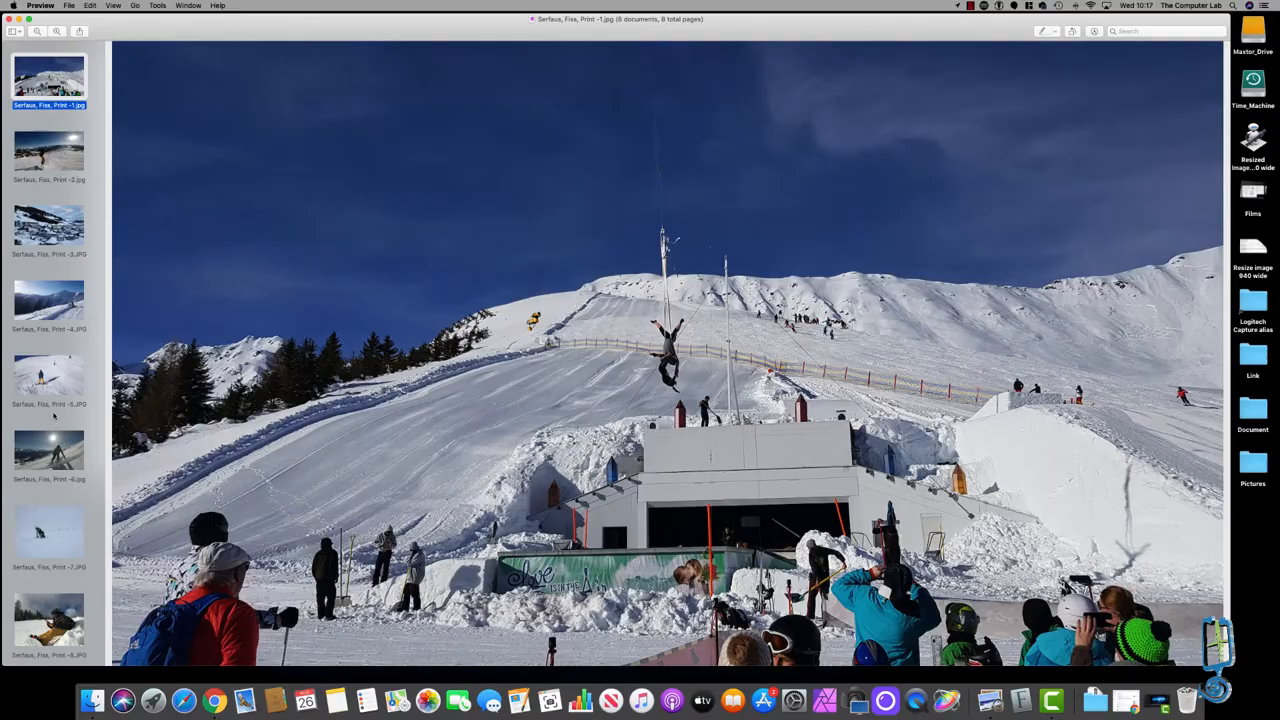
{"action": "left_click", "coordinate": [48, 456]}
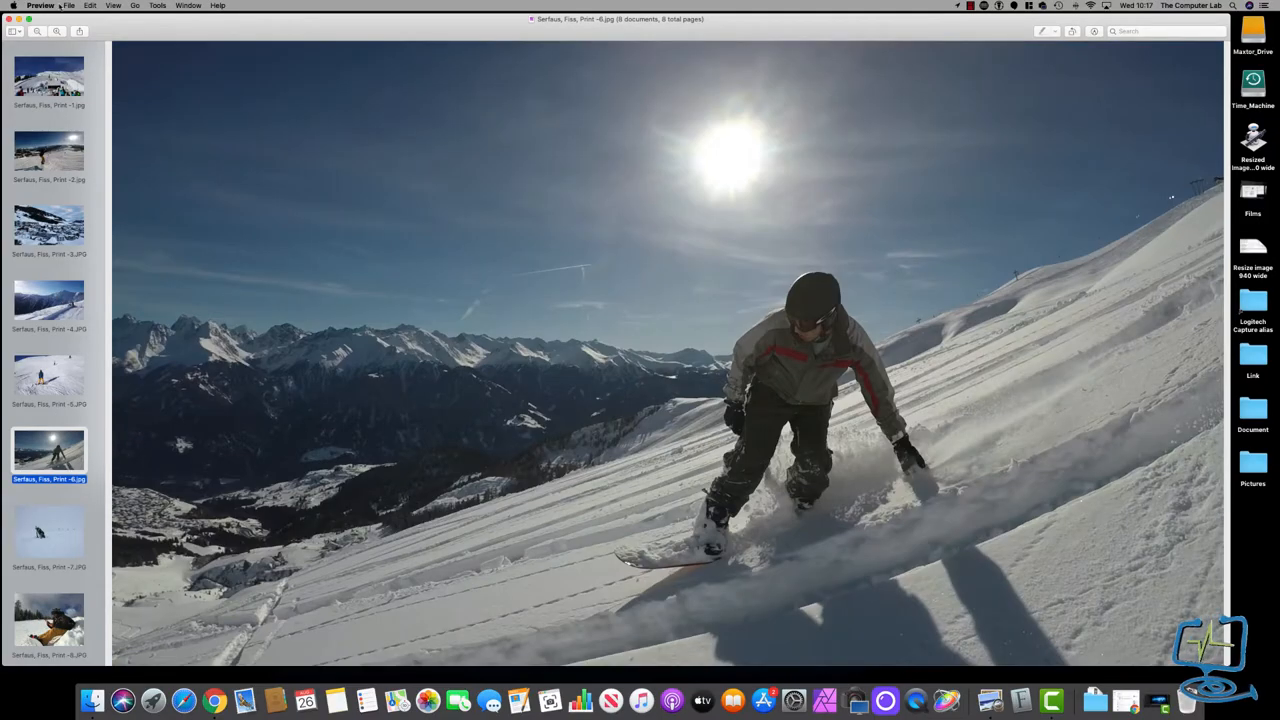
{"action": "left_click", "coordinate": [68, 6]}
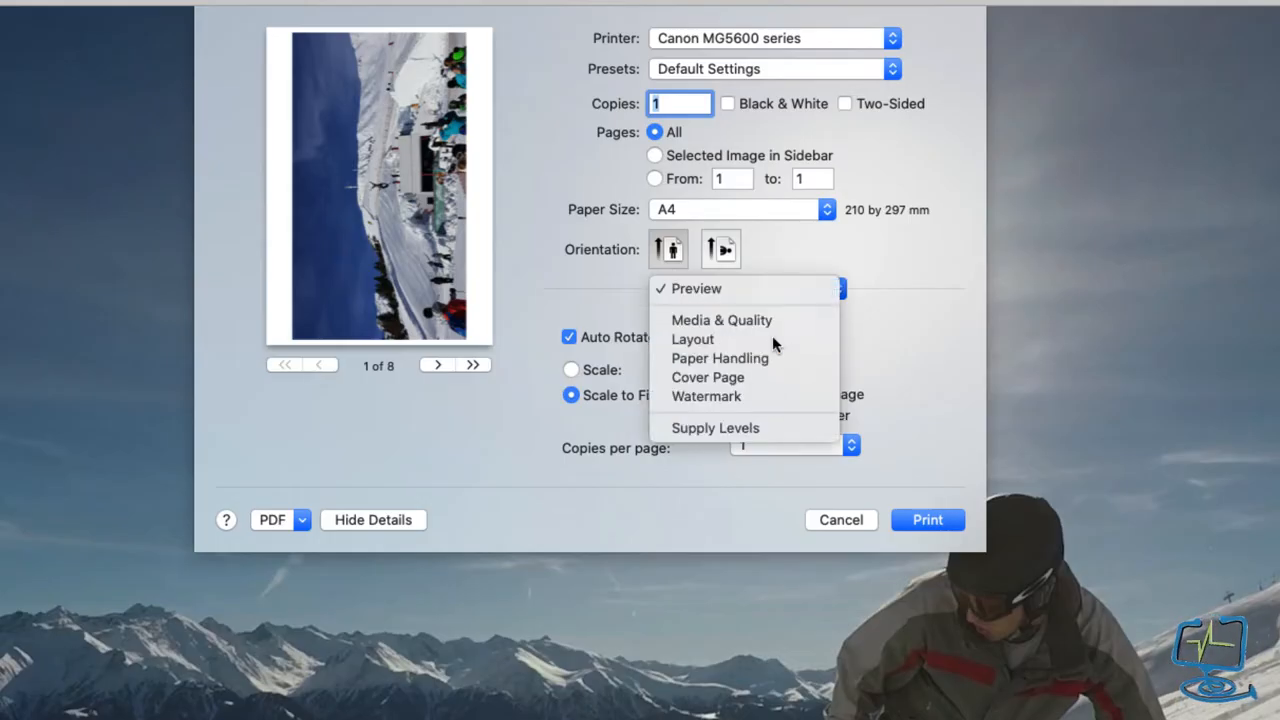
Switch the print dialog to its Layout settings
{"action": "left_click", "coordinate": [692, 338]}
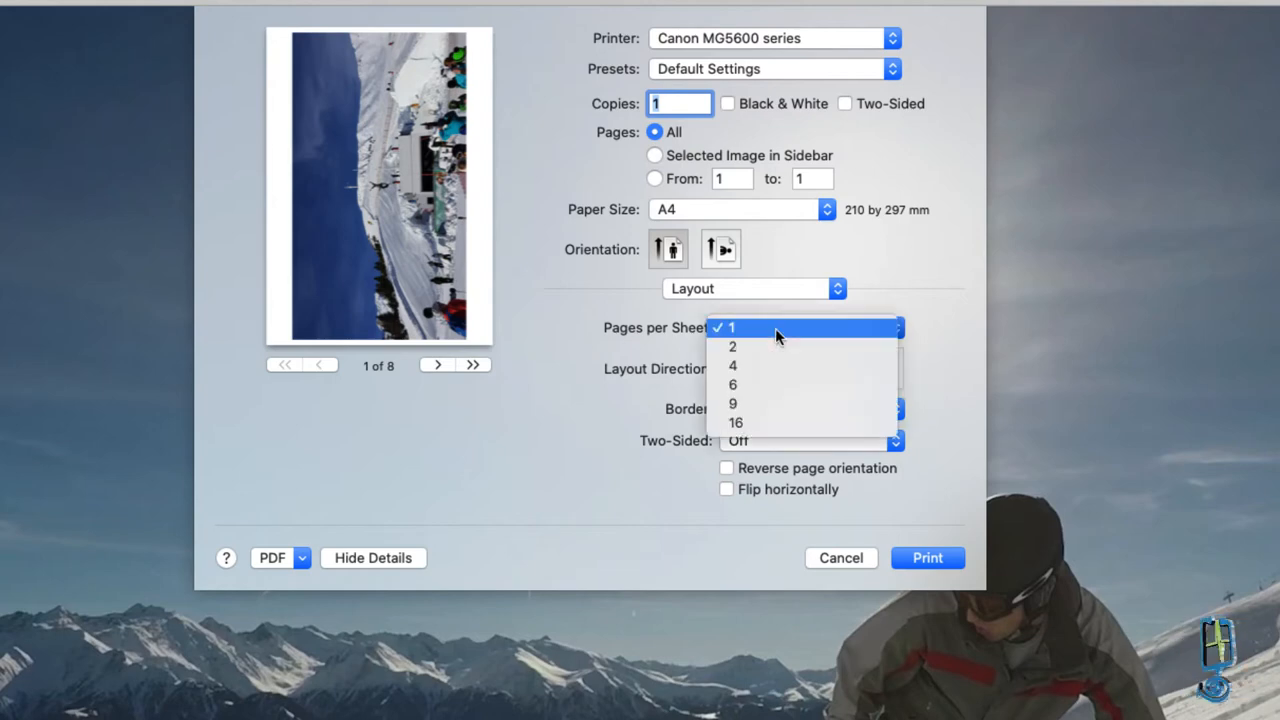
{"action": "mouse_move", "coordinate": [790, 348]}
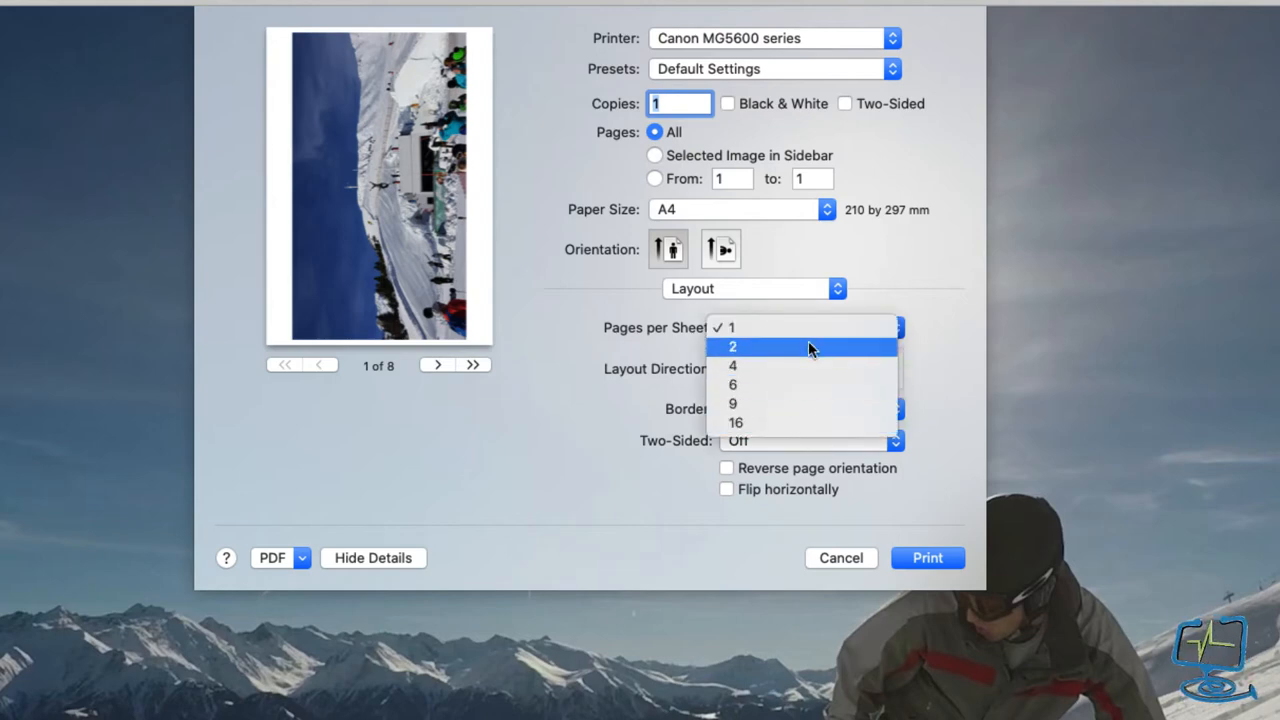
{"action": "mouse_move", "coordinate": [800, 364]}
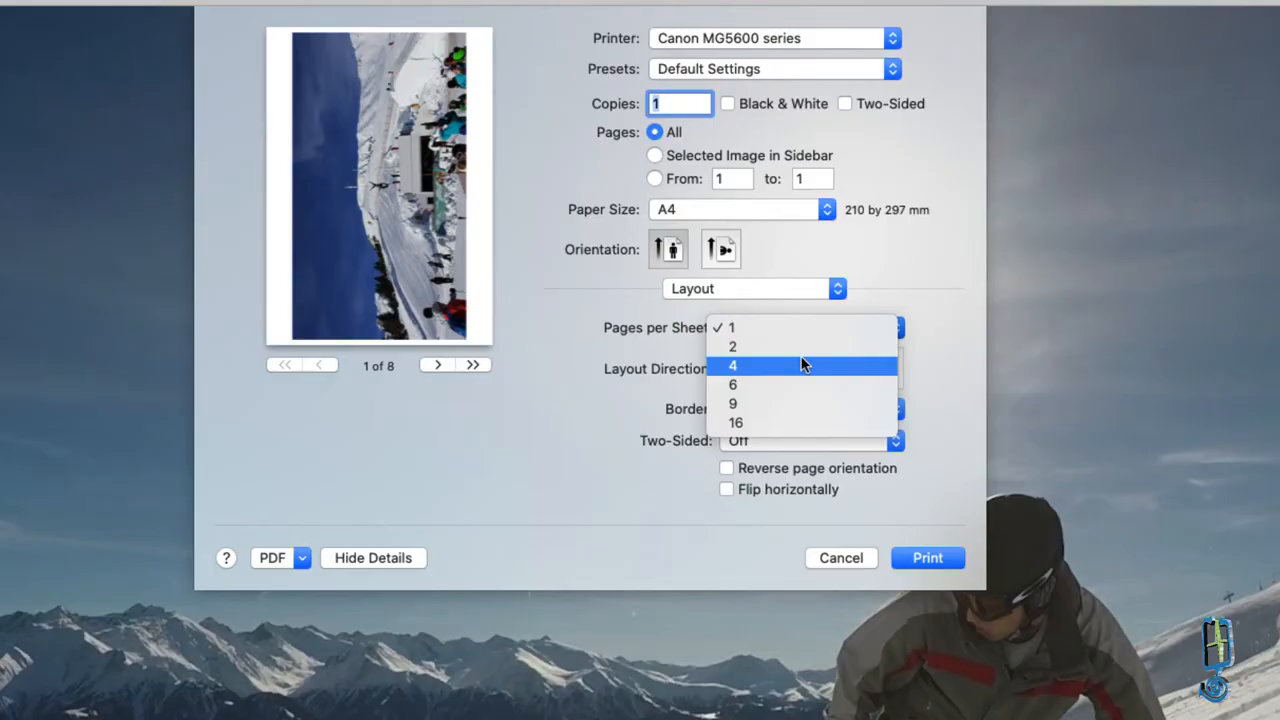
{"action": "mouse_move", "coordinate": [680, 344]}
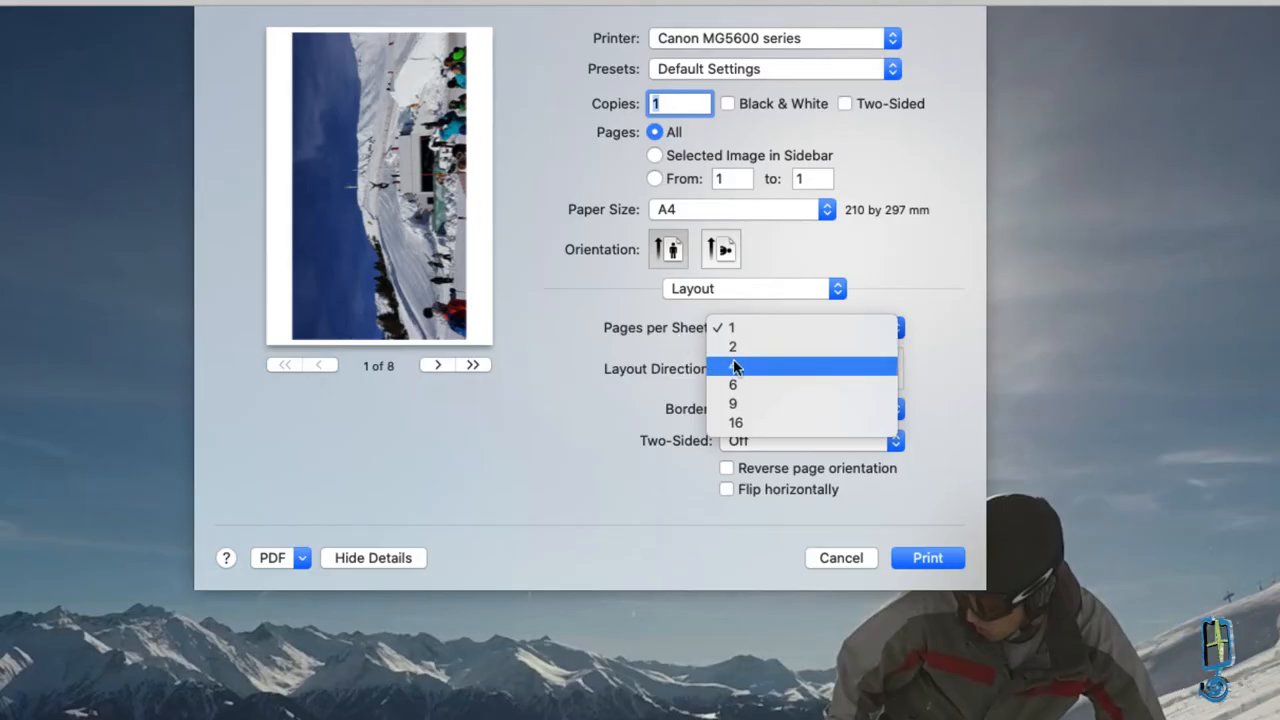
Set four photos per A4 sheet, try nine, settle back on four and finish the print settings
{"action": "left_click", "coordinate": [732, 364]}
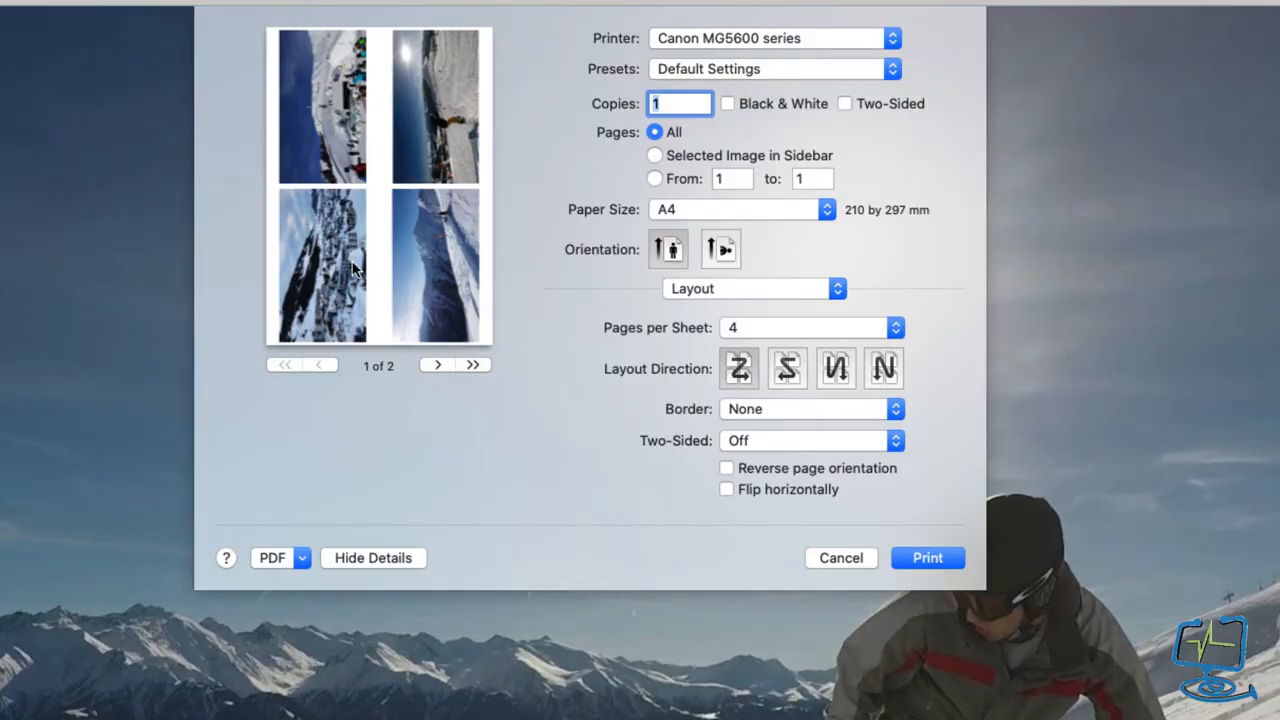
{"action": "mouse_move", "coordinate": [416, 418]}
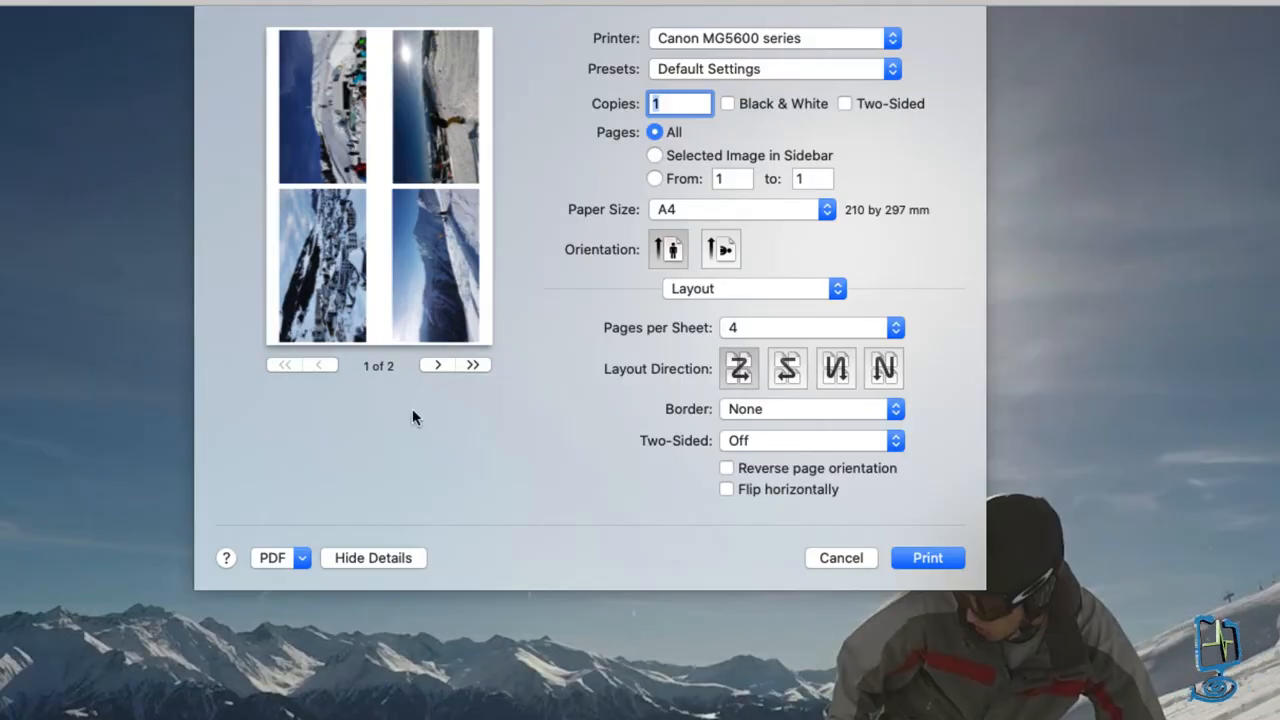
{"action": "left_click", "coordinate": [436, 364]}
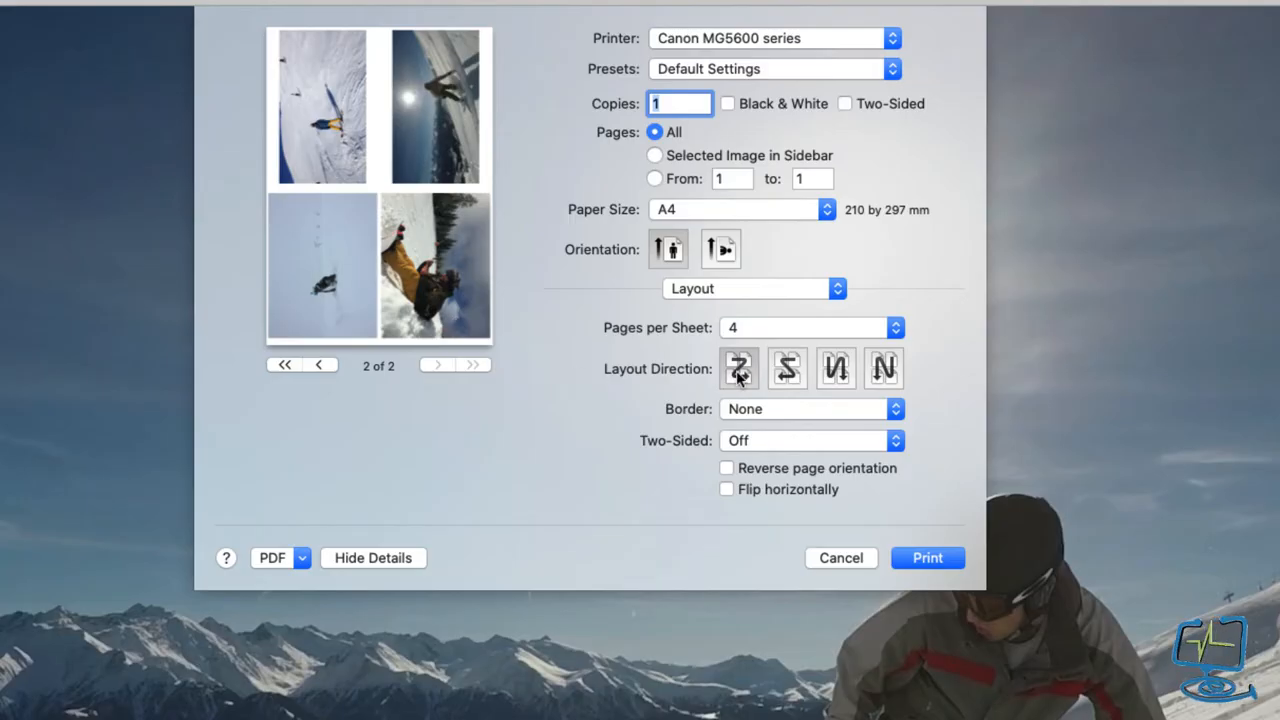
{"action": "left_click", "coordinate": [896, 328]}
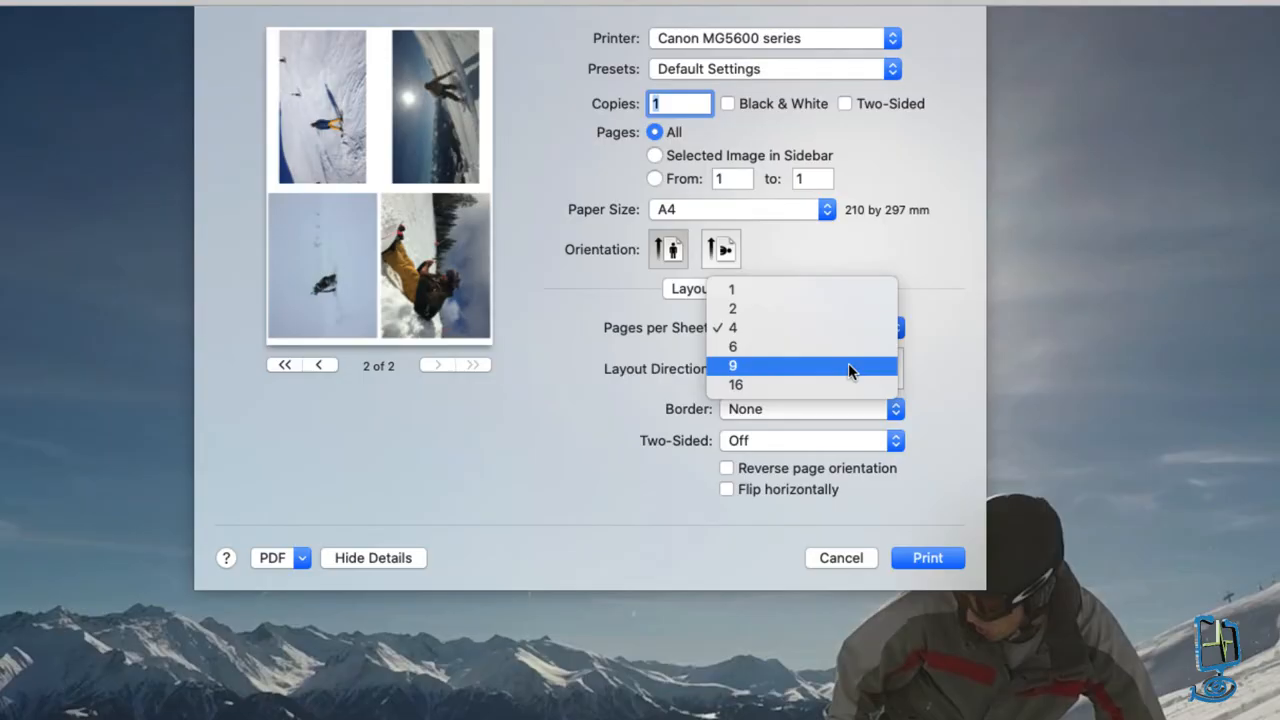
{"action": "left_click", "coordinate": [732, 364]}
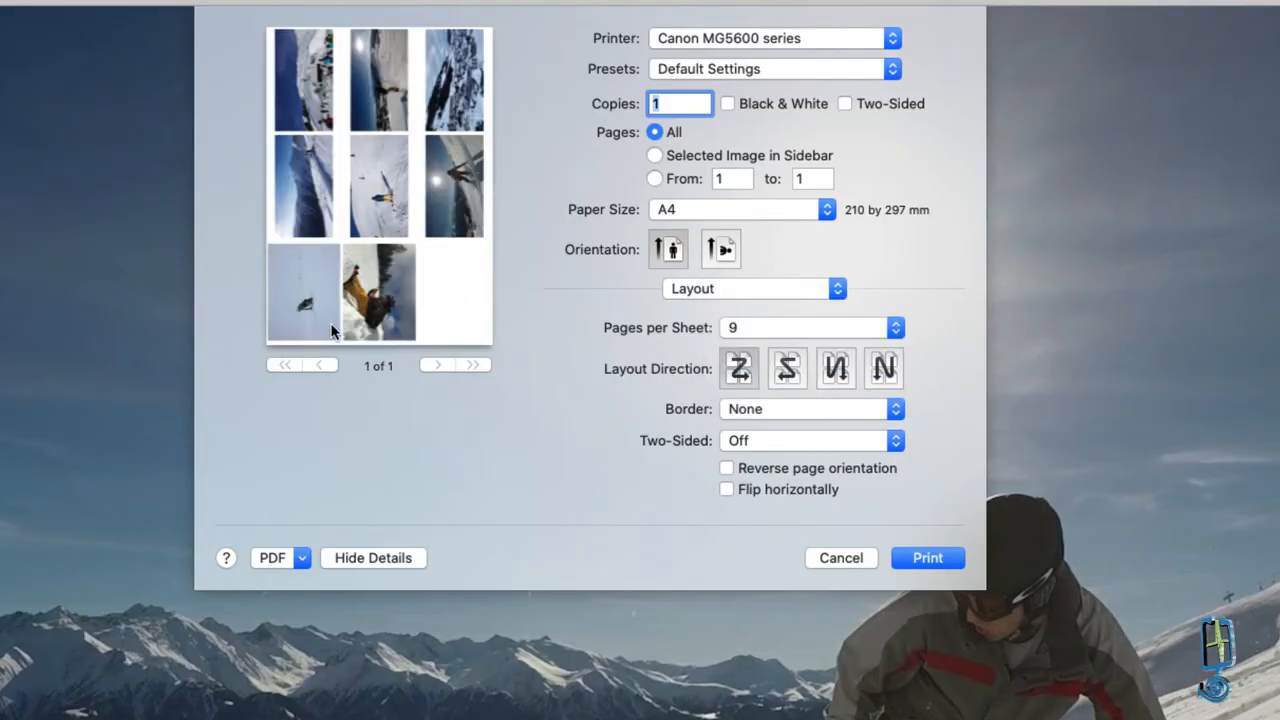
{"action": "mouse_move", "coordinate": [308, 206]}
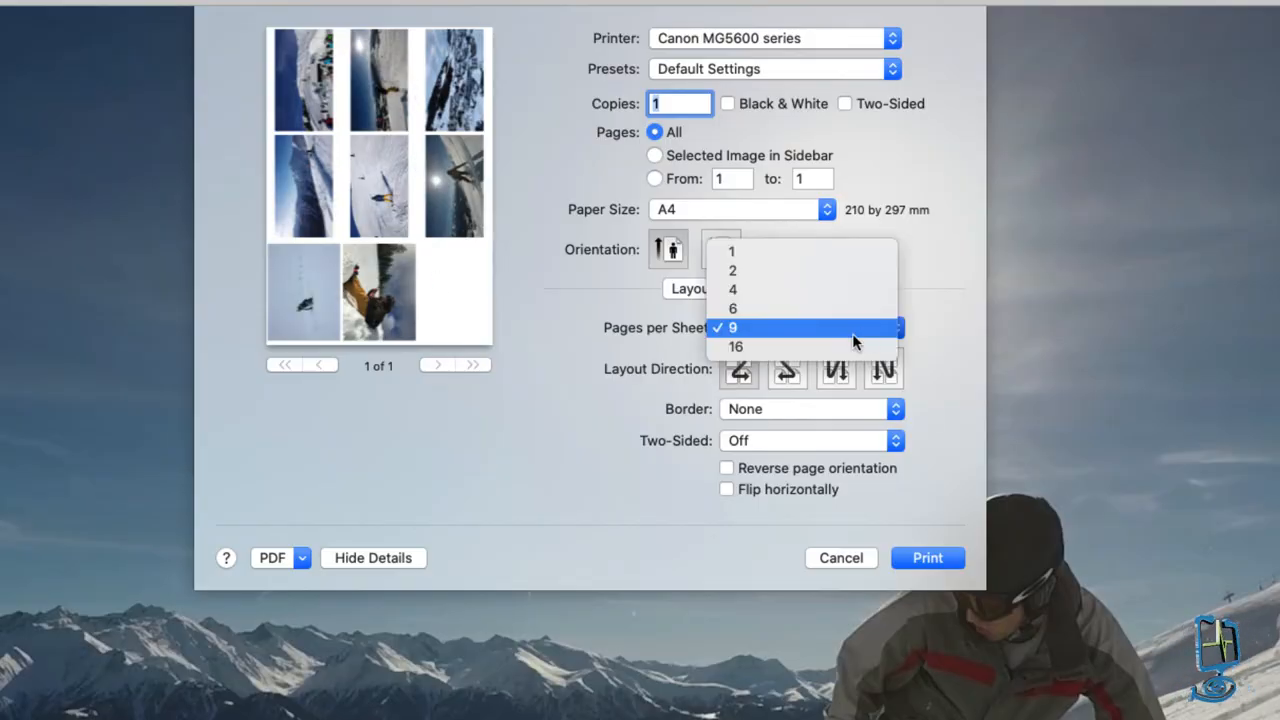
{"action": "left_click", "coordinate": [732, 288]}
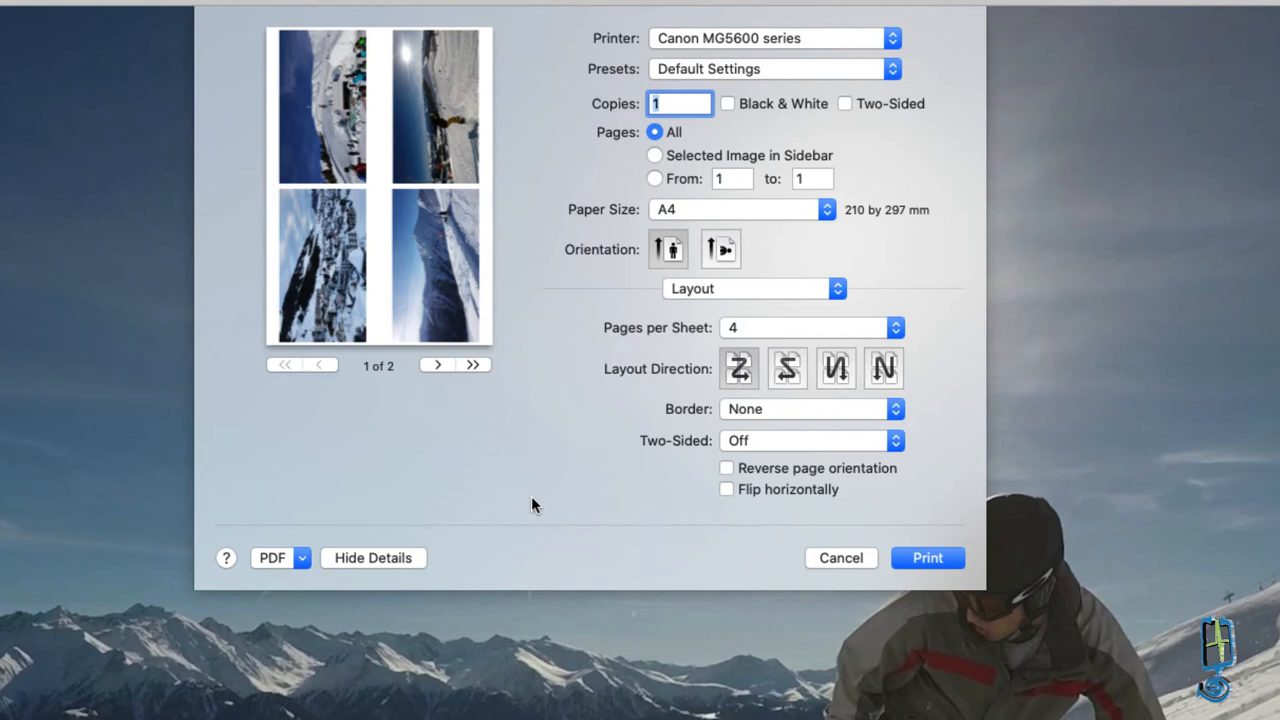
{"action": "mouse_move", "coordinate": [928, 556]}
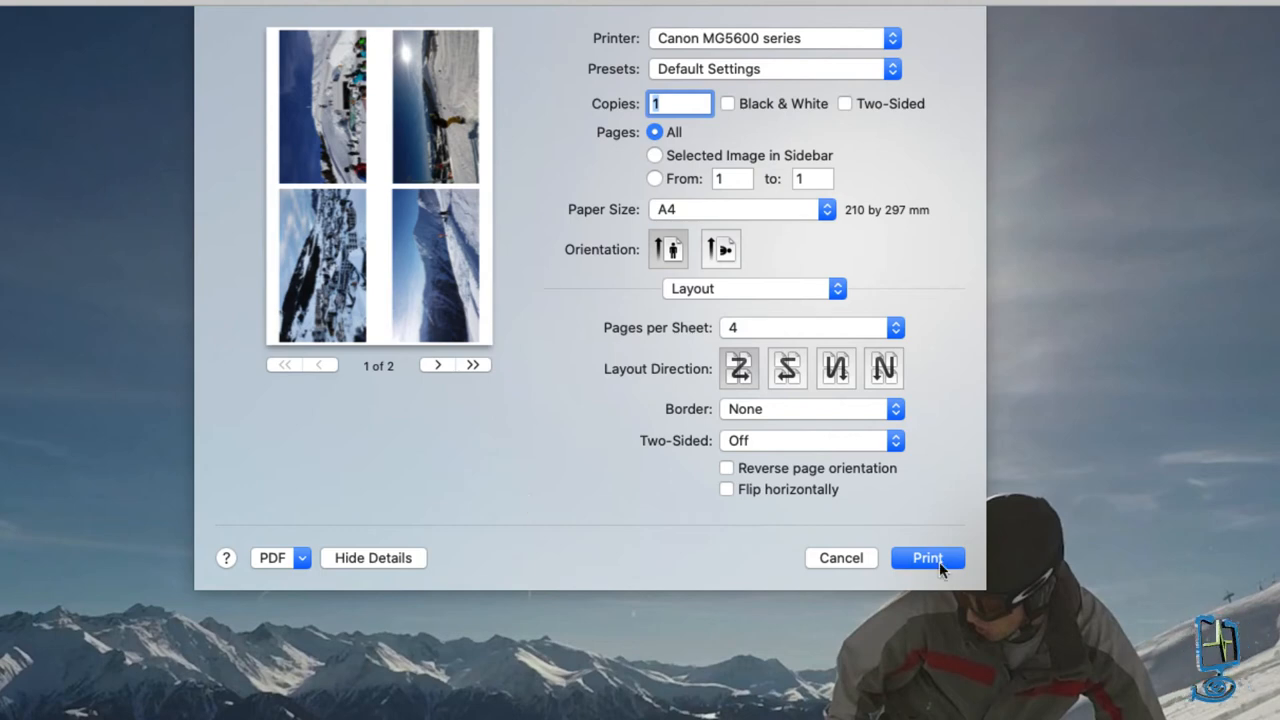
{"action": "mouse_move", "coordinate": [976, 428]}
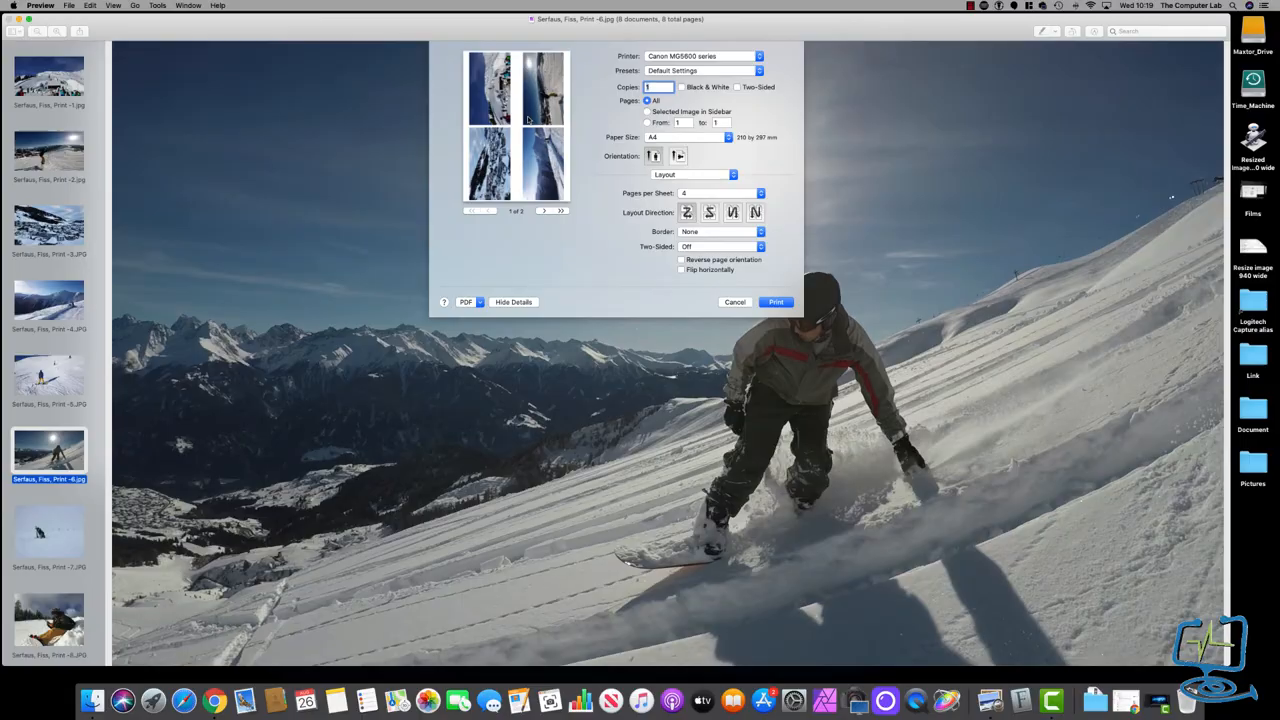
{"action": "mouse_move", "coordinate": [660, 272]}
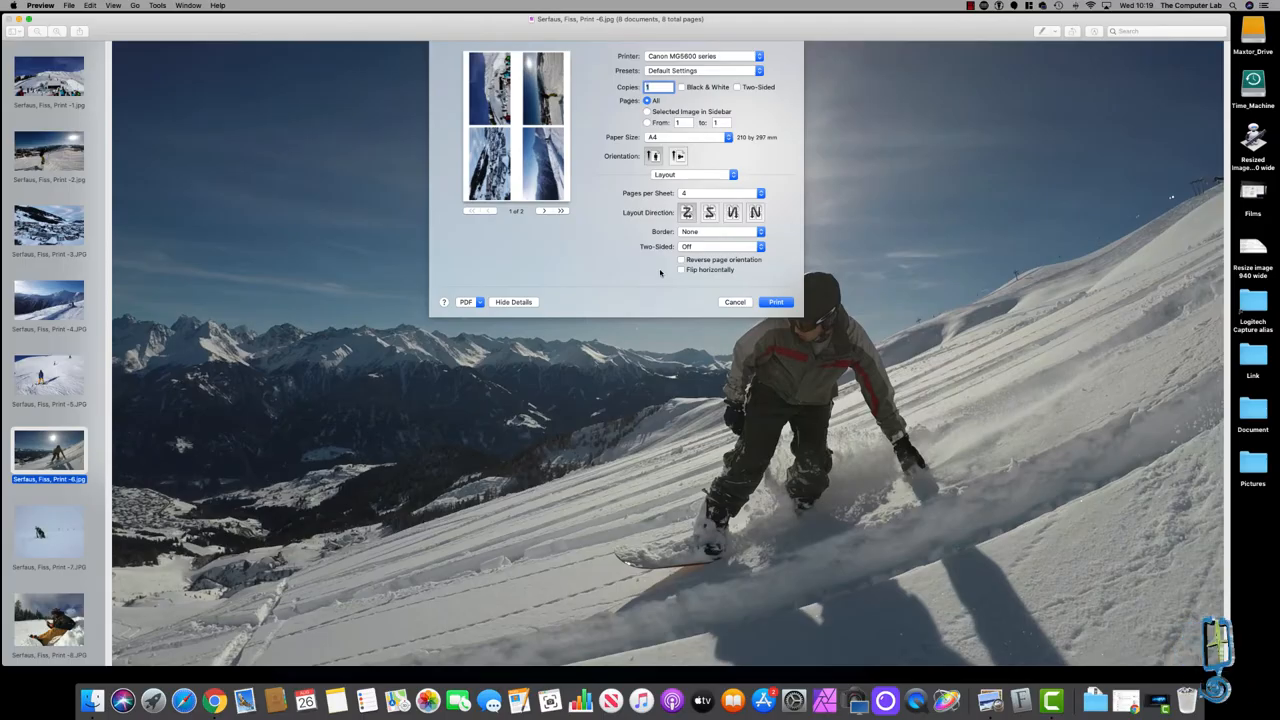
{"action": "mouse_move", "coordinate": [564, 280]}
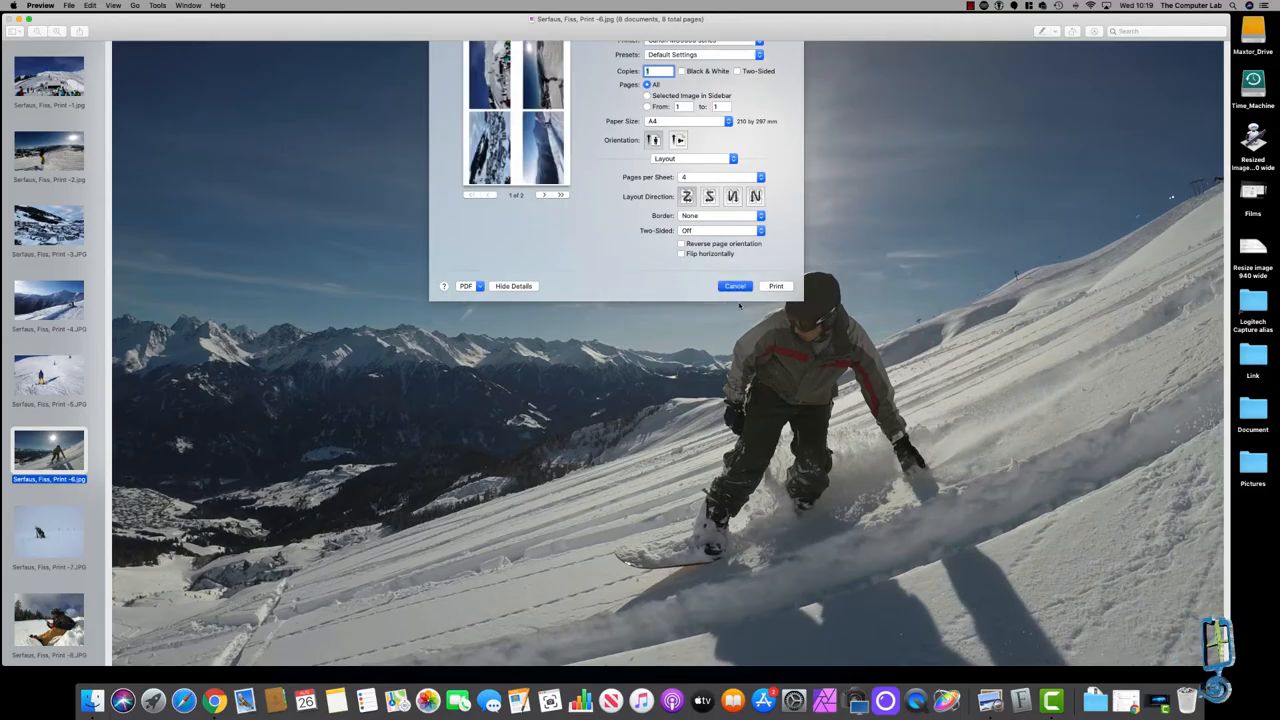
{"action": "left_click", "coordinate": [736, 286]}
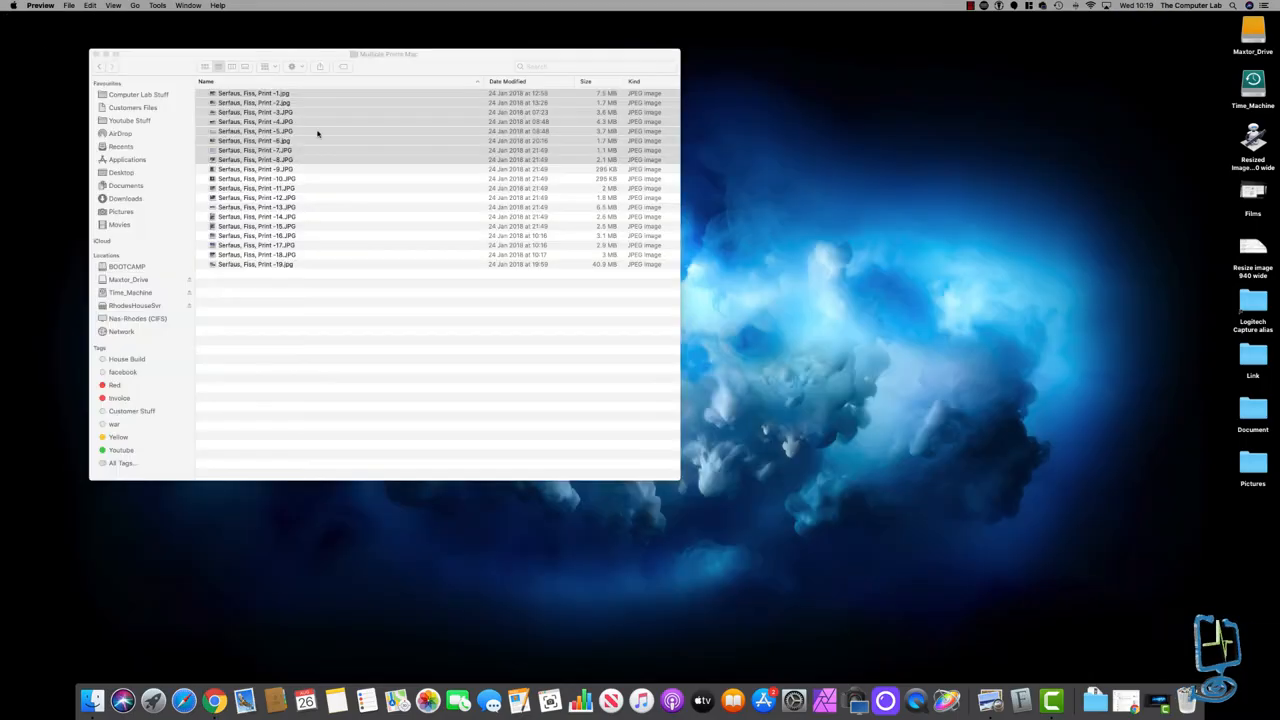
Select the next four ski photos and bring up the Open With choices for them
{"action": "left_click", "coordinate": [256, 168]}
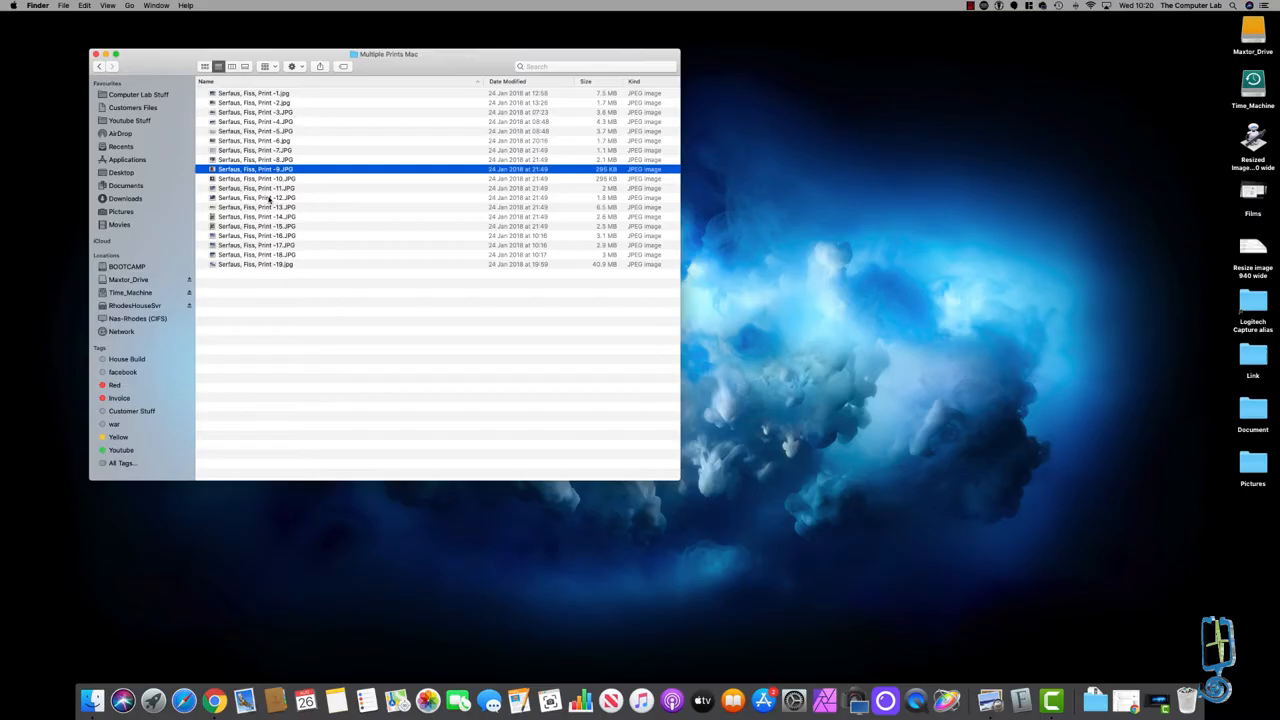
{"action": "left_click", "coordinate": [256, 198]}
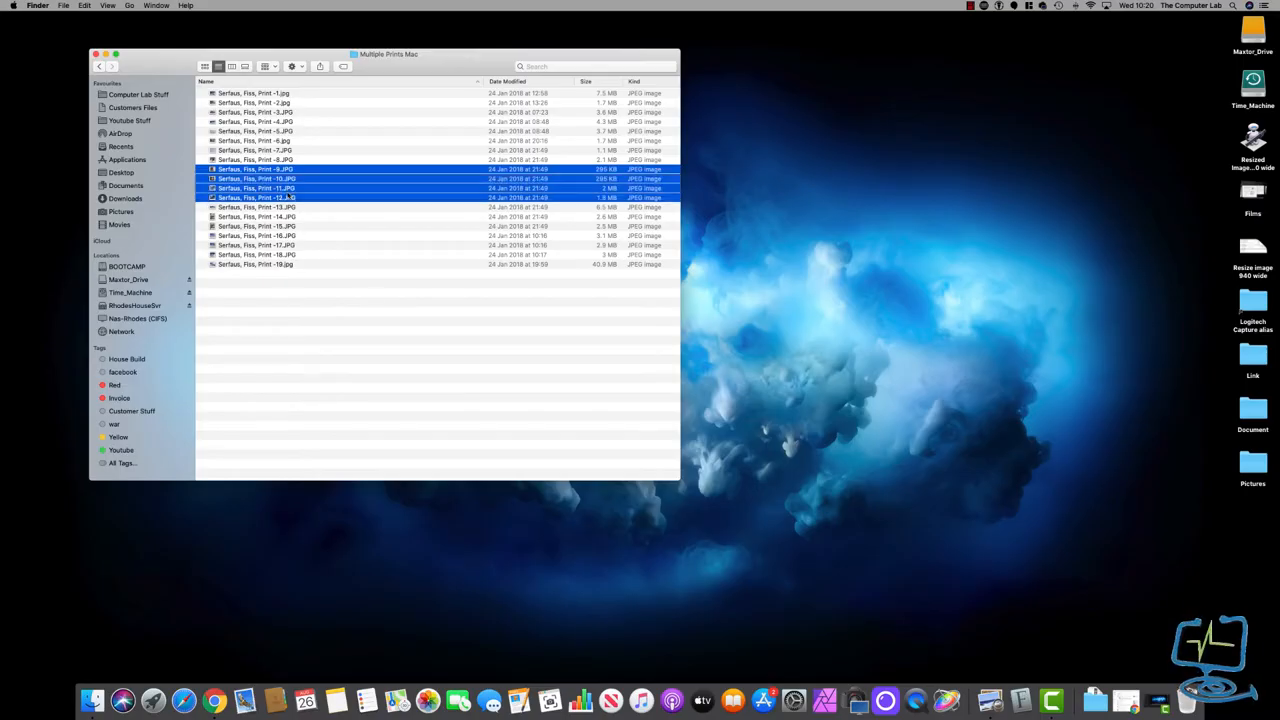
{"action": "right_click", "coordinate": [256, 188]}
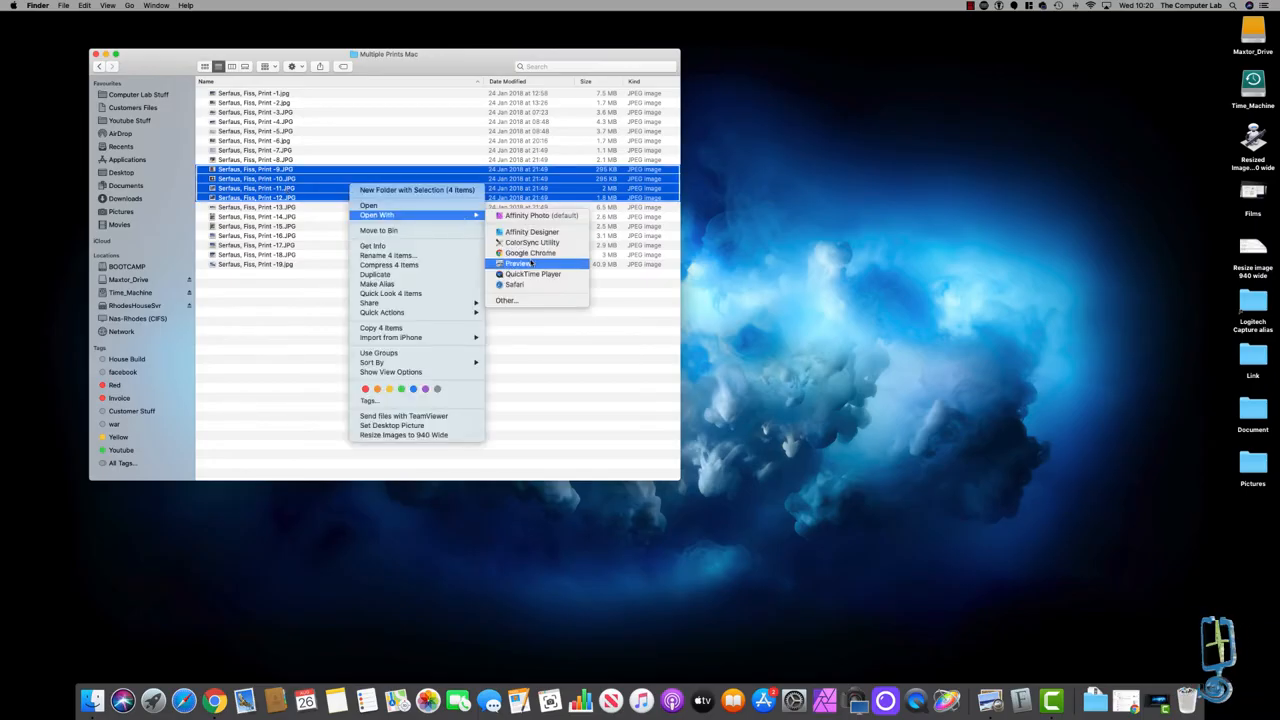
Open the four photos in Preview, glance through them and start File > Print
{"action": "left_click", "coordinate": [518, 264]}
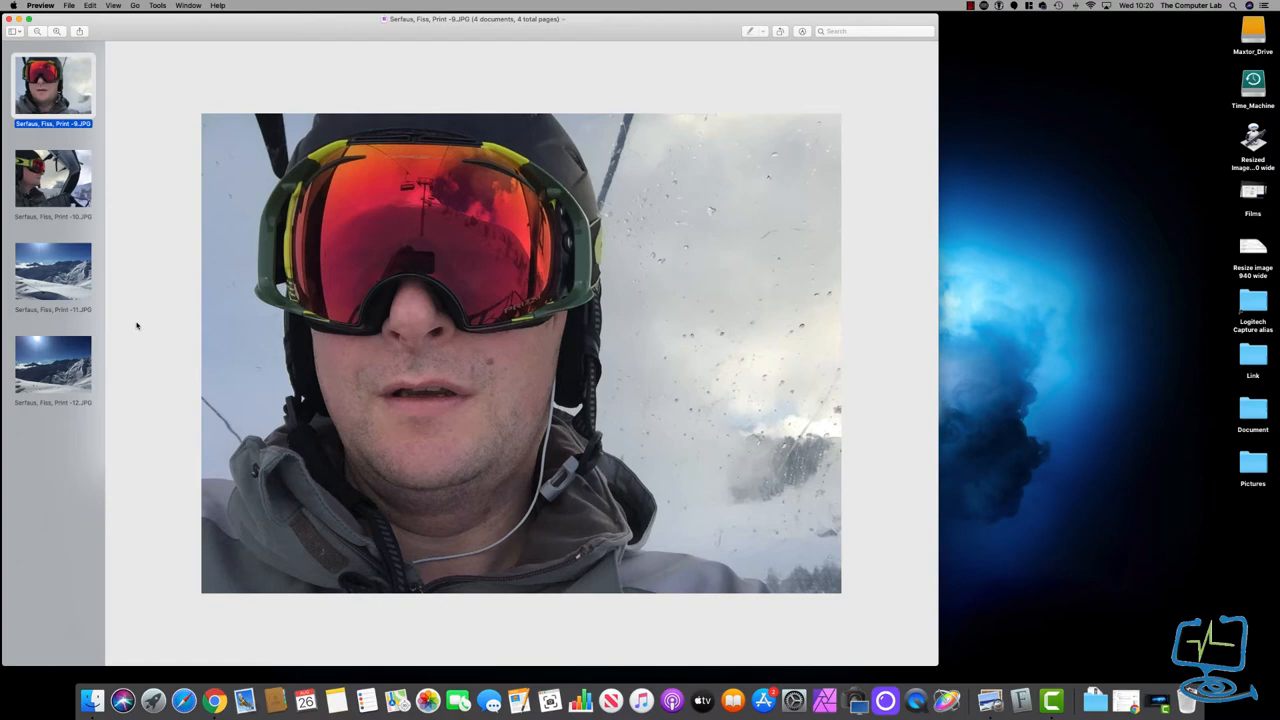
{"action": "left_click", "coordinate": [52, 270]}
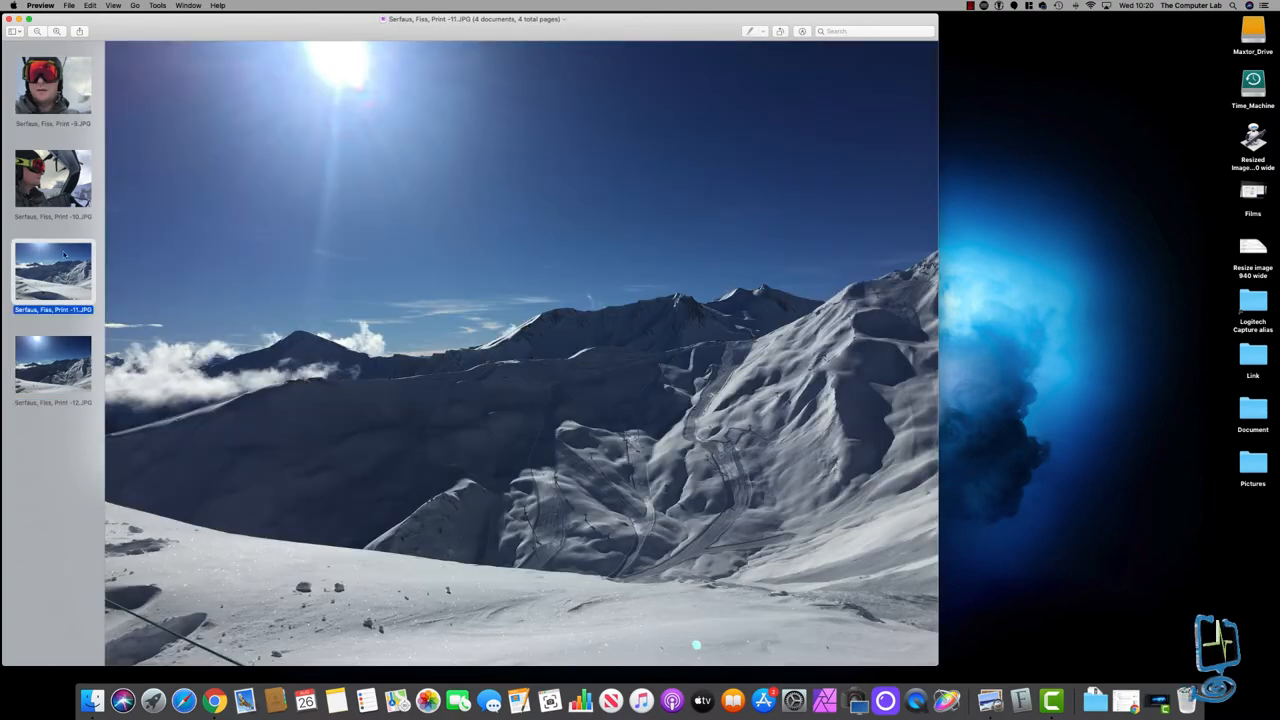
{"action": "left_click", "coordinate": [52, 90]}
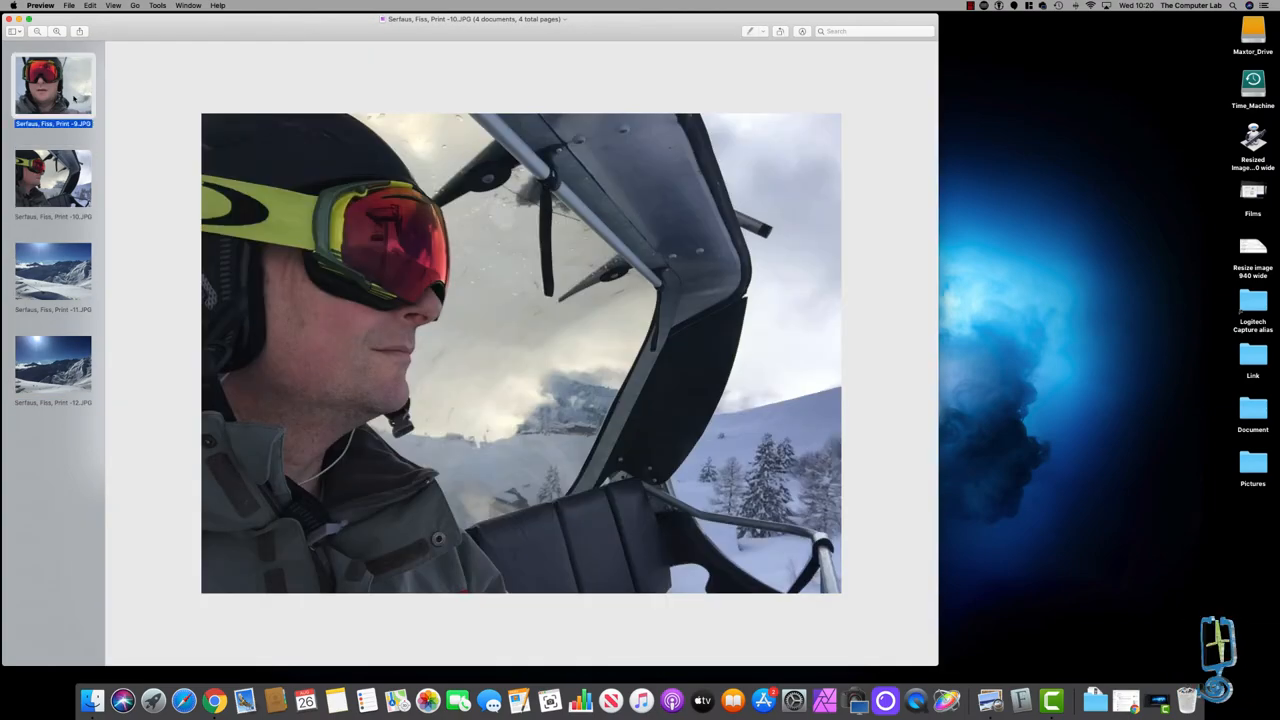
{"action": "left_click", "coordinate": [68, 6]}
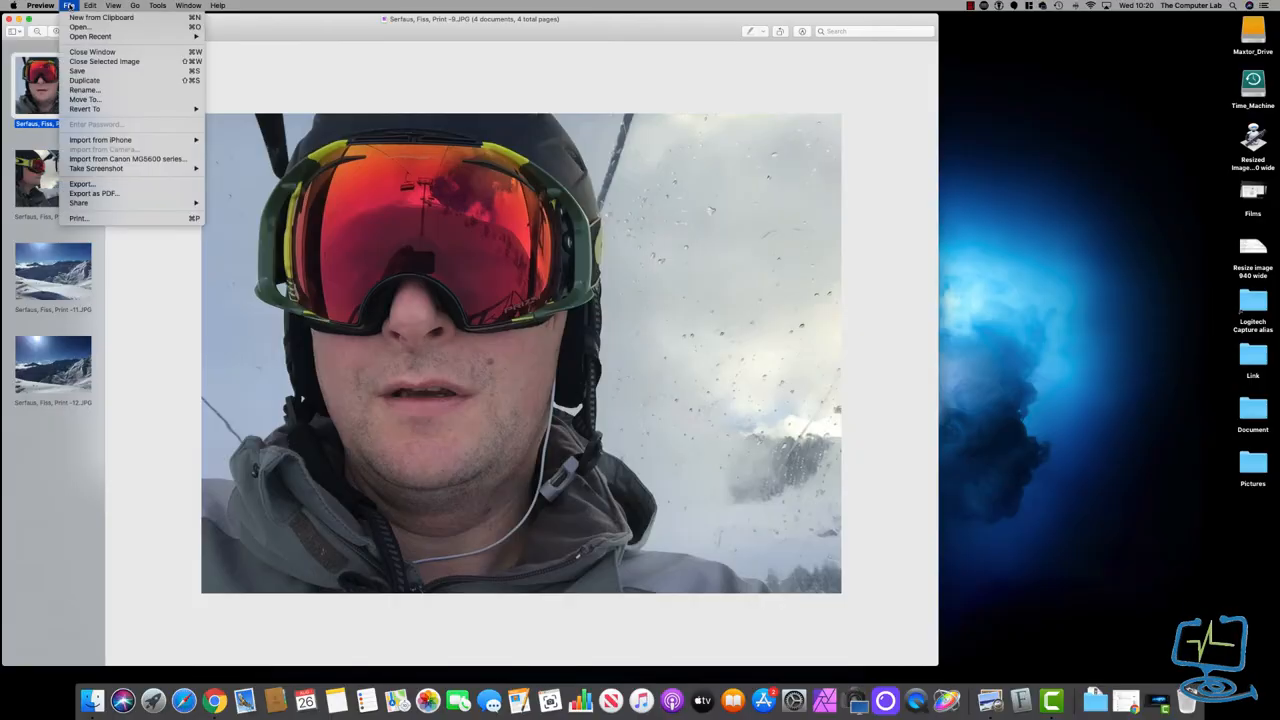
{"action": "left_click", "coordinate": [78, 218]}
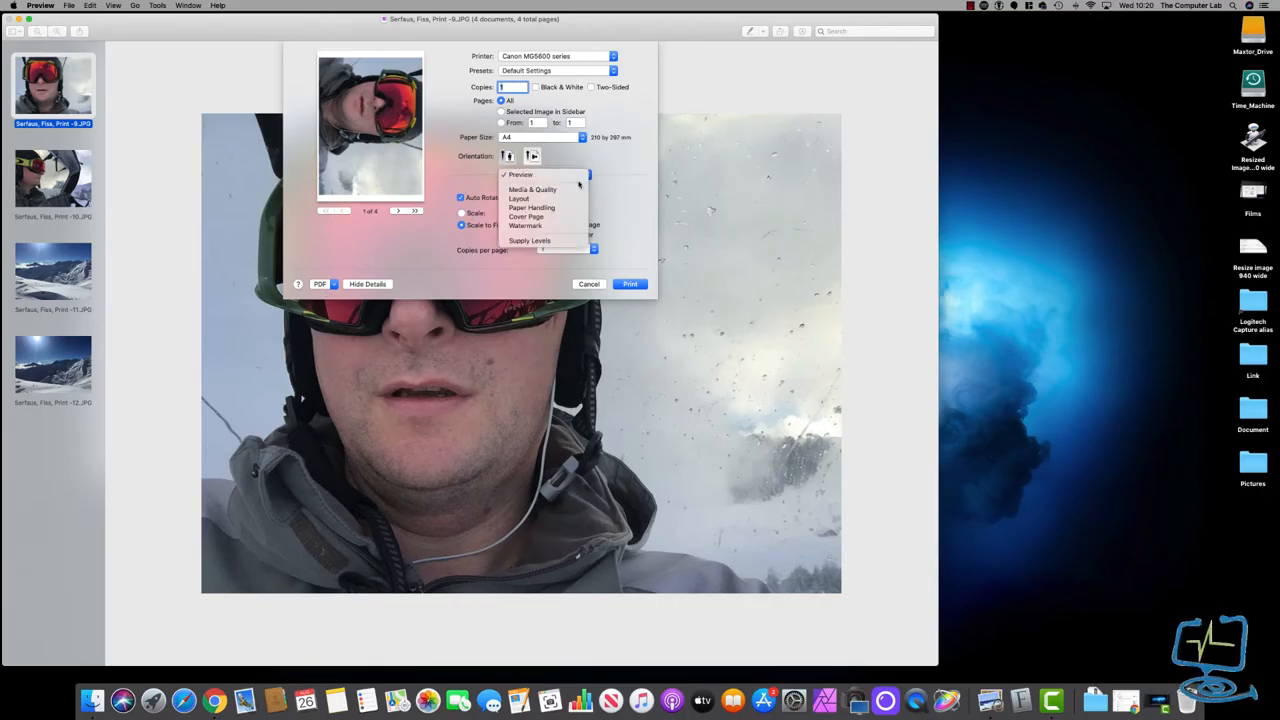
Set the layout to four photos per A4 sheet and choose Save as PDF from the PDF menu
{"action": "left_click", "coordinate": [520, 198]}
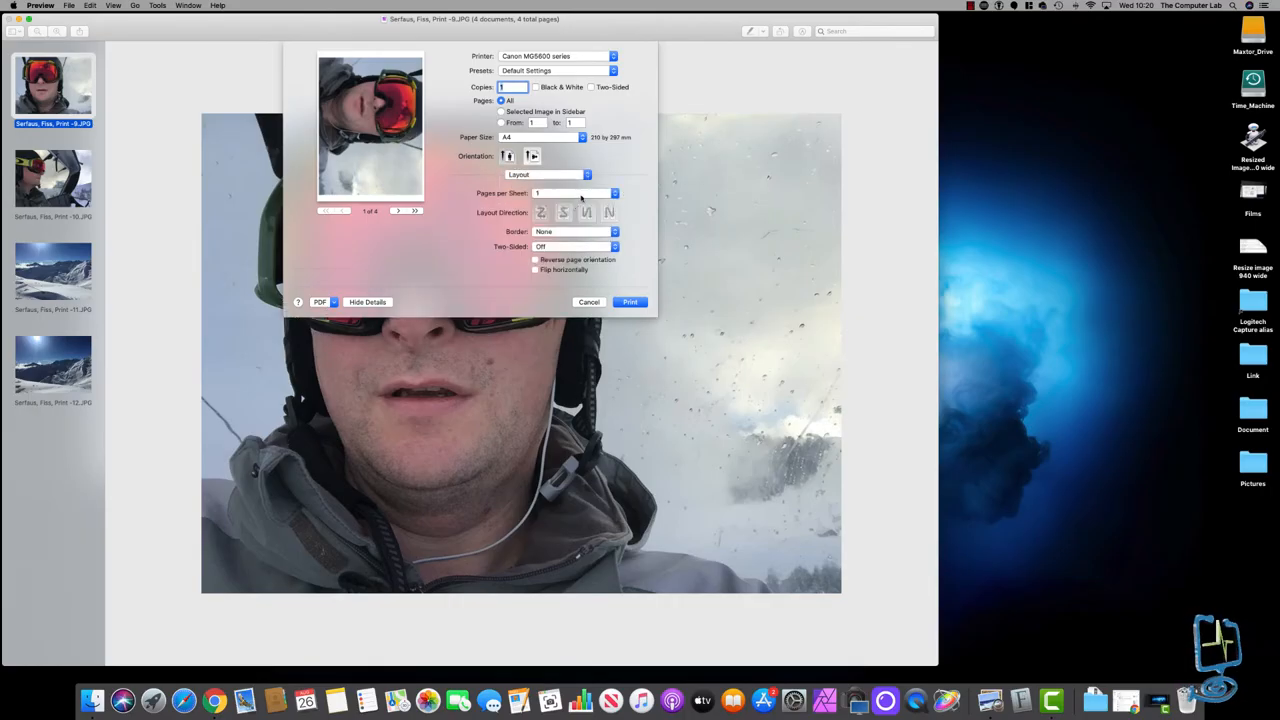
{"action": "left_click", "coordinate": [614, 192]}
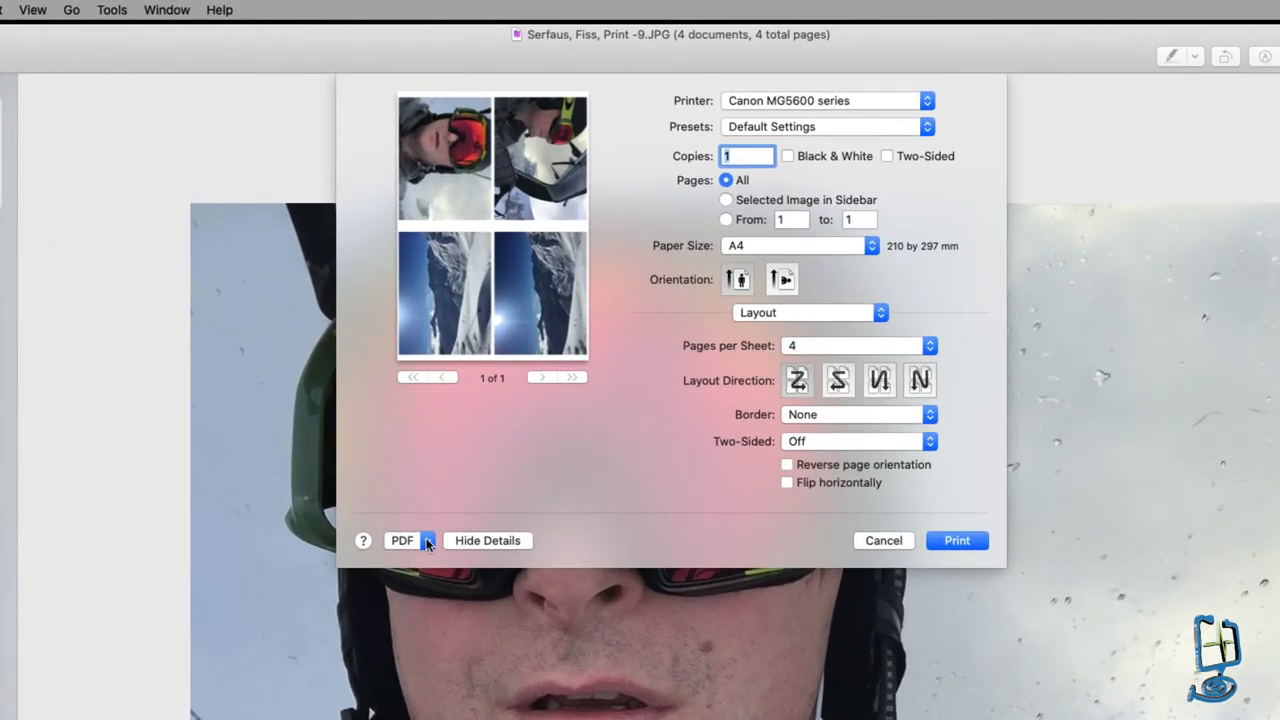
{"action": "left_click", "coordinate": [402, 540]}
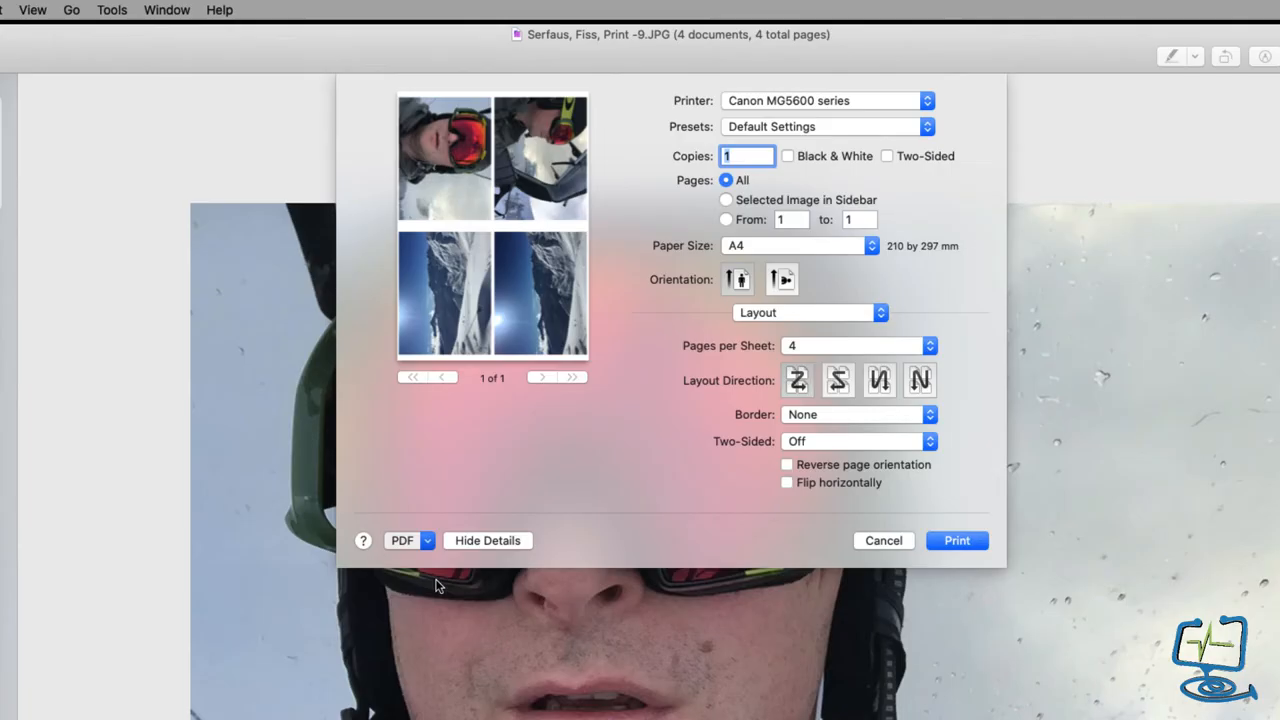
{"action": "left_click", "coordinate": [402, 540]}
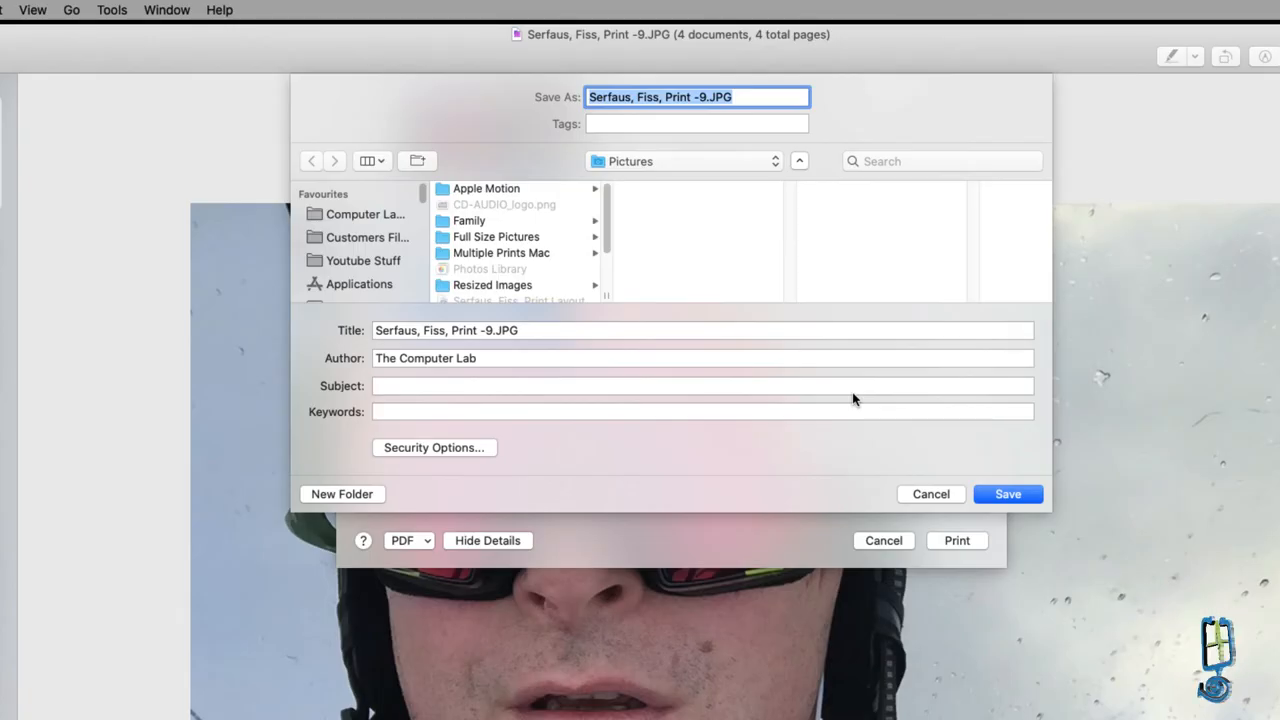
Name the file 'Test 4 on A4 Sheet PDF'
{"action": "type", "text": "Test 4"}
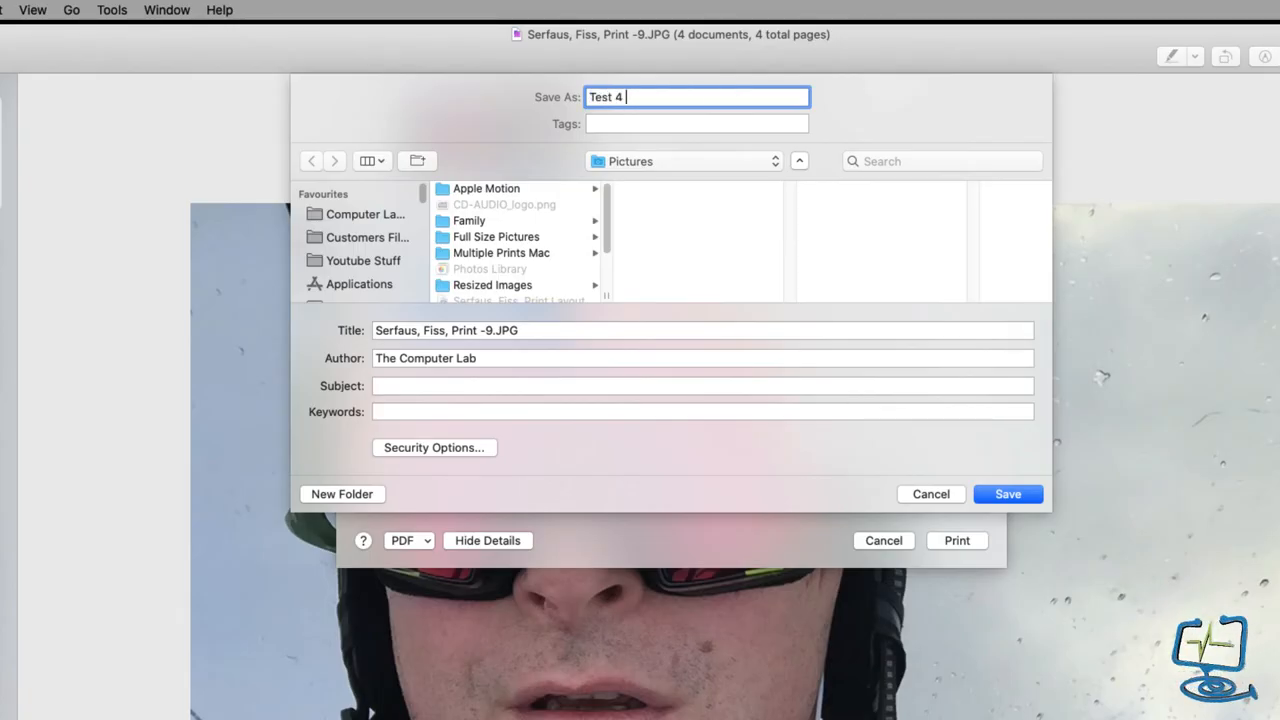
{"action": "type", "text": "in"}
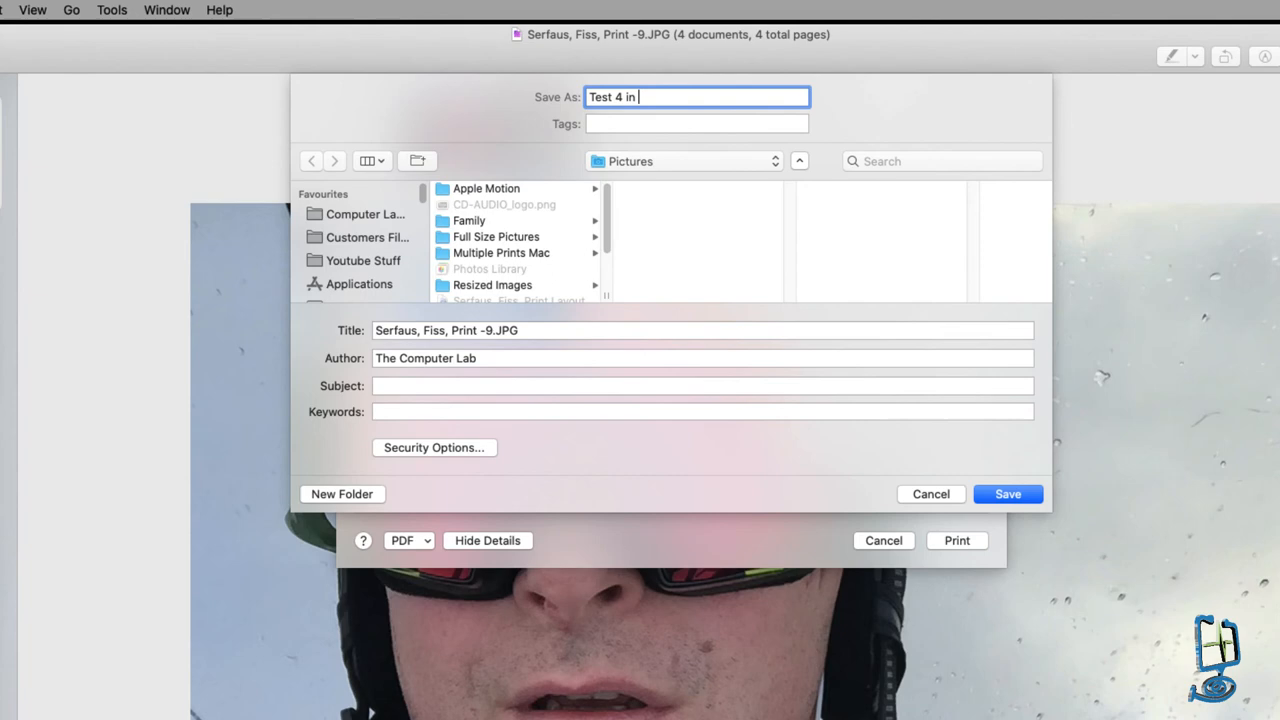
{"action": "key", "text": "Backspace"}
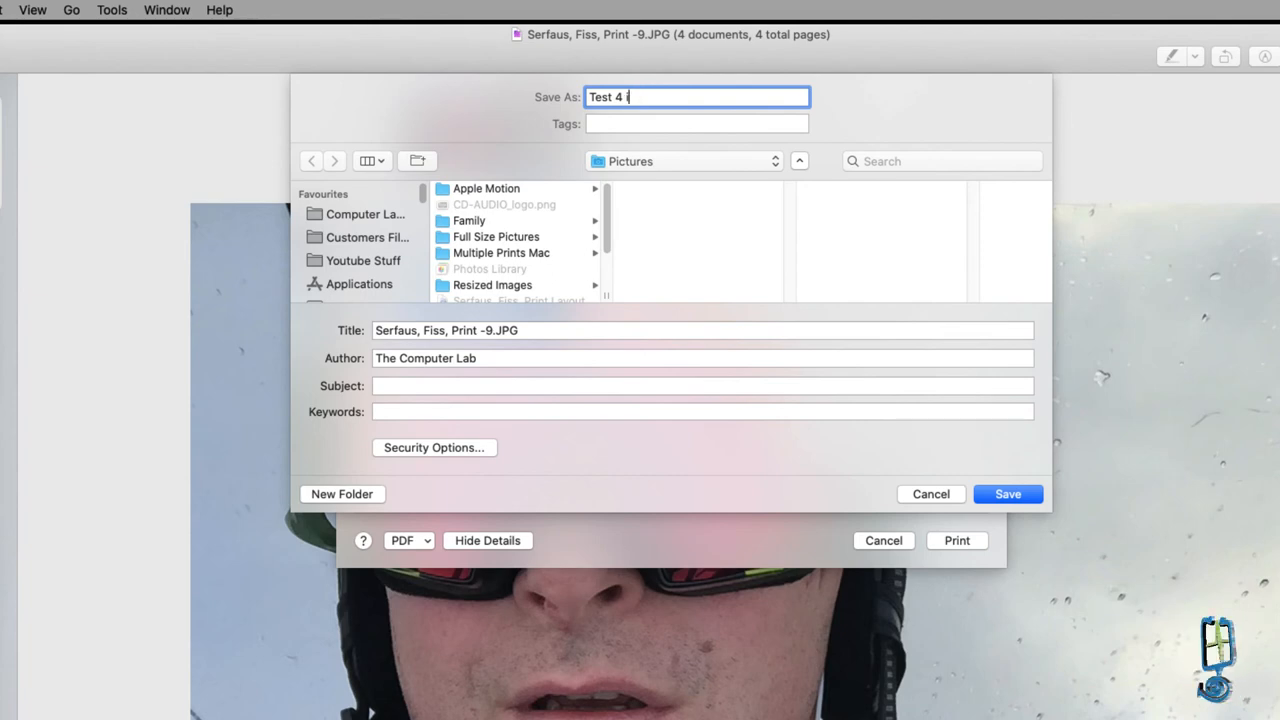
{"action": "type", "text": "on A4"}
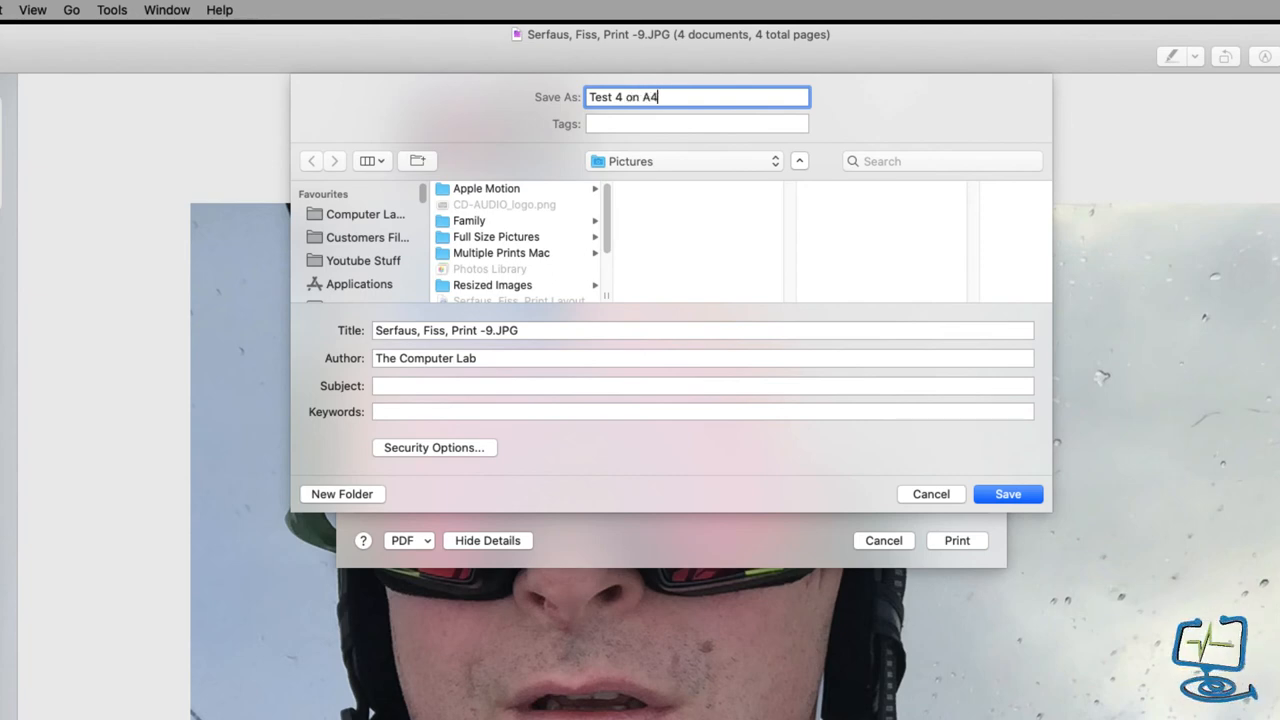
{"action": "type", "text": "Sheet P"}
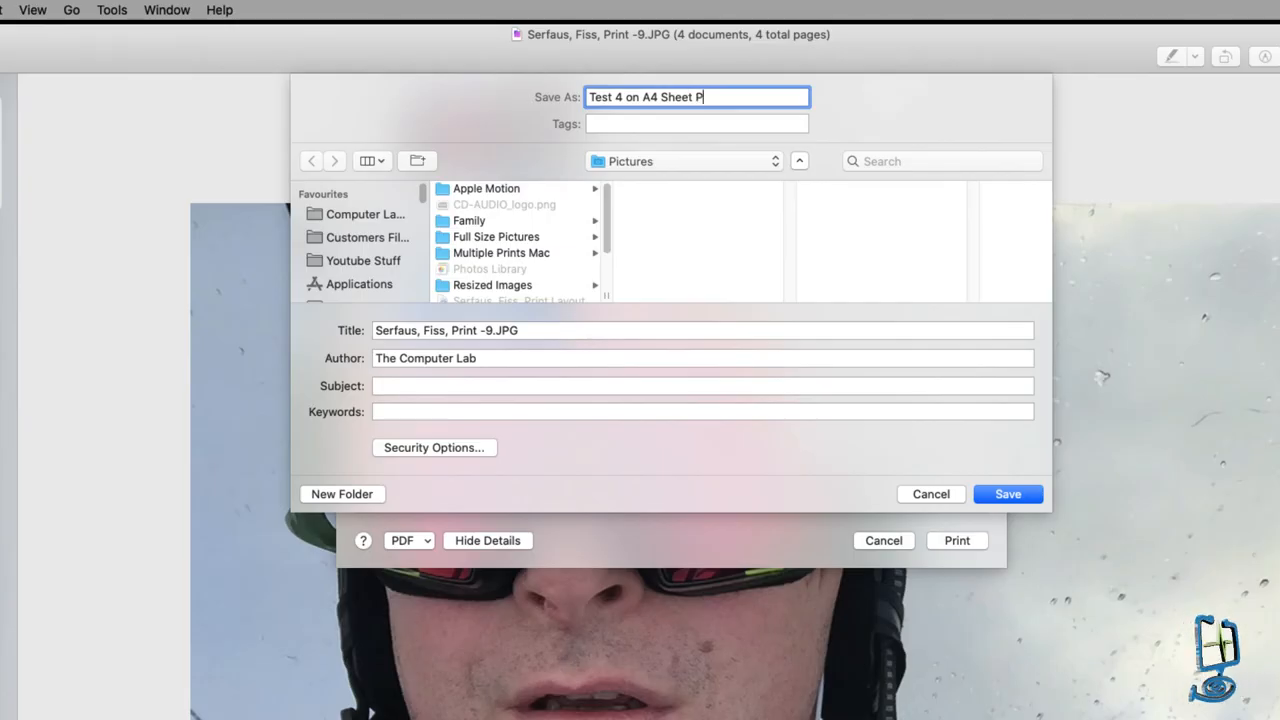
{"action": "type", "text": "DF"}
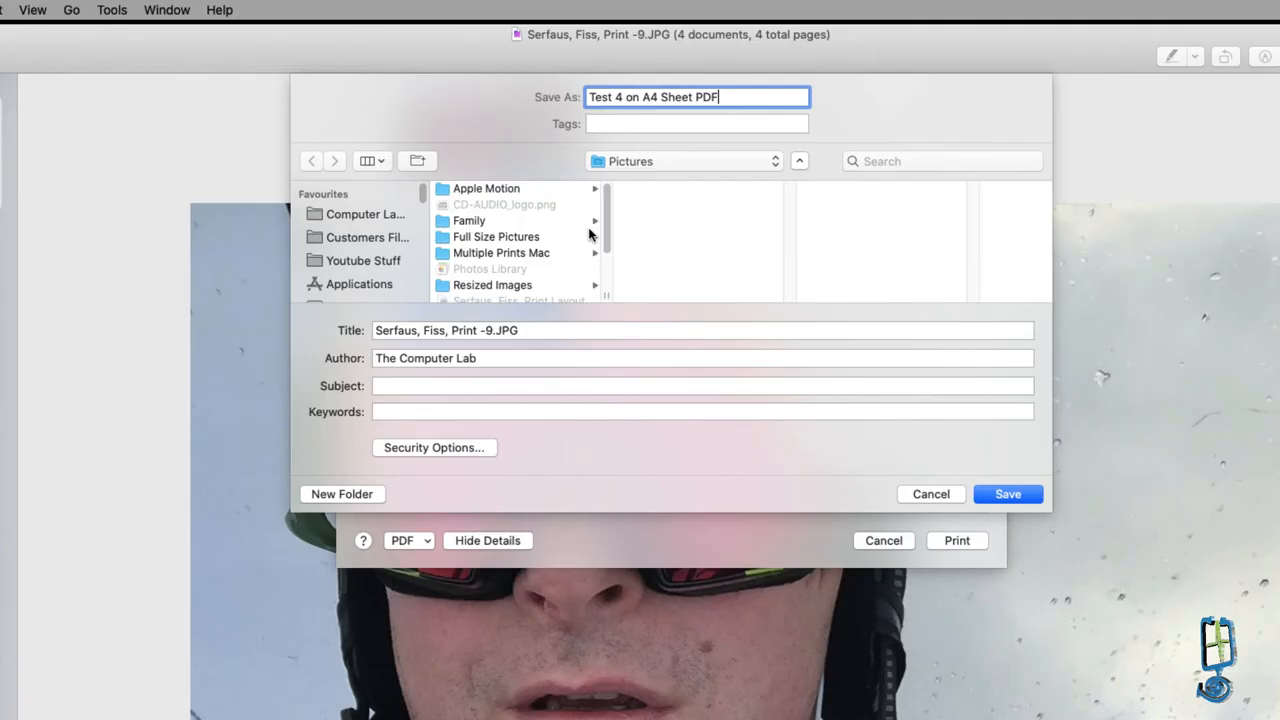
Save the PDF into the Multiple Prints Mac folder
{"action": "scroll", "scroll_direction": "down", "scroll_amount": 3}
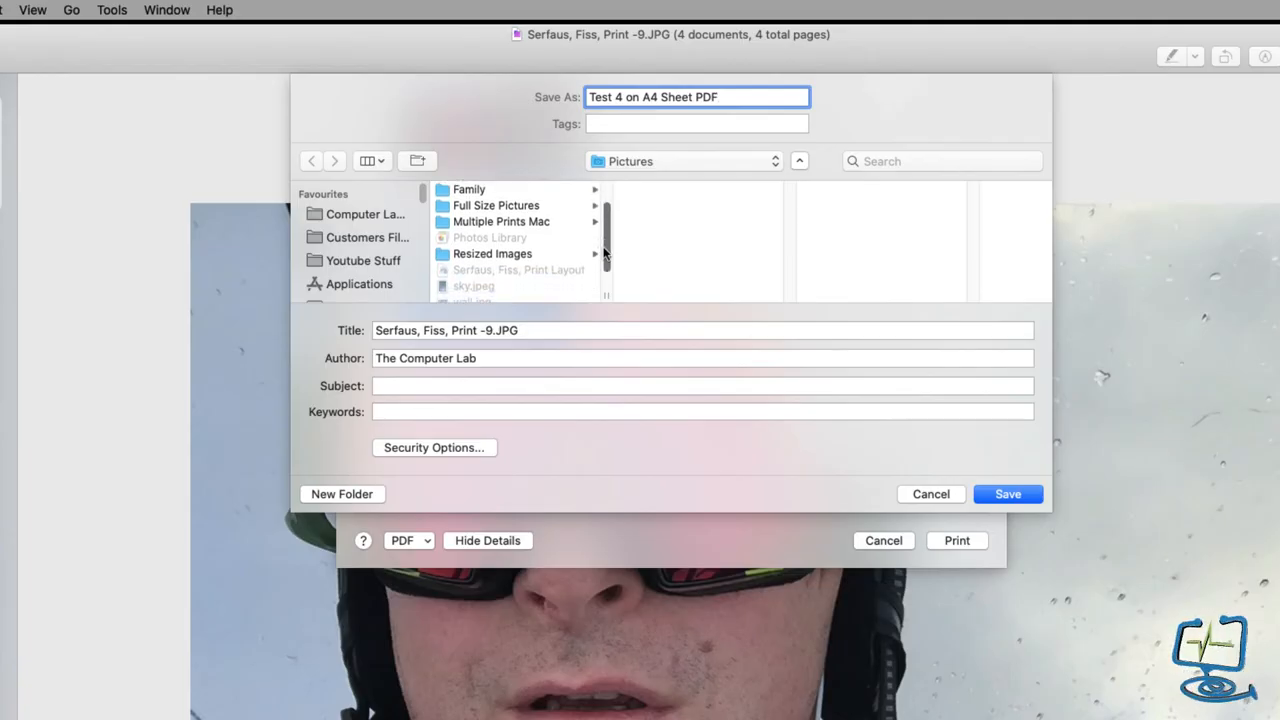
{"action": "left_click", "coordinate": [500, 220]}
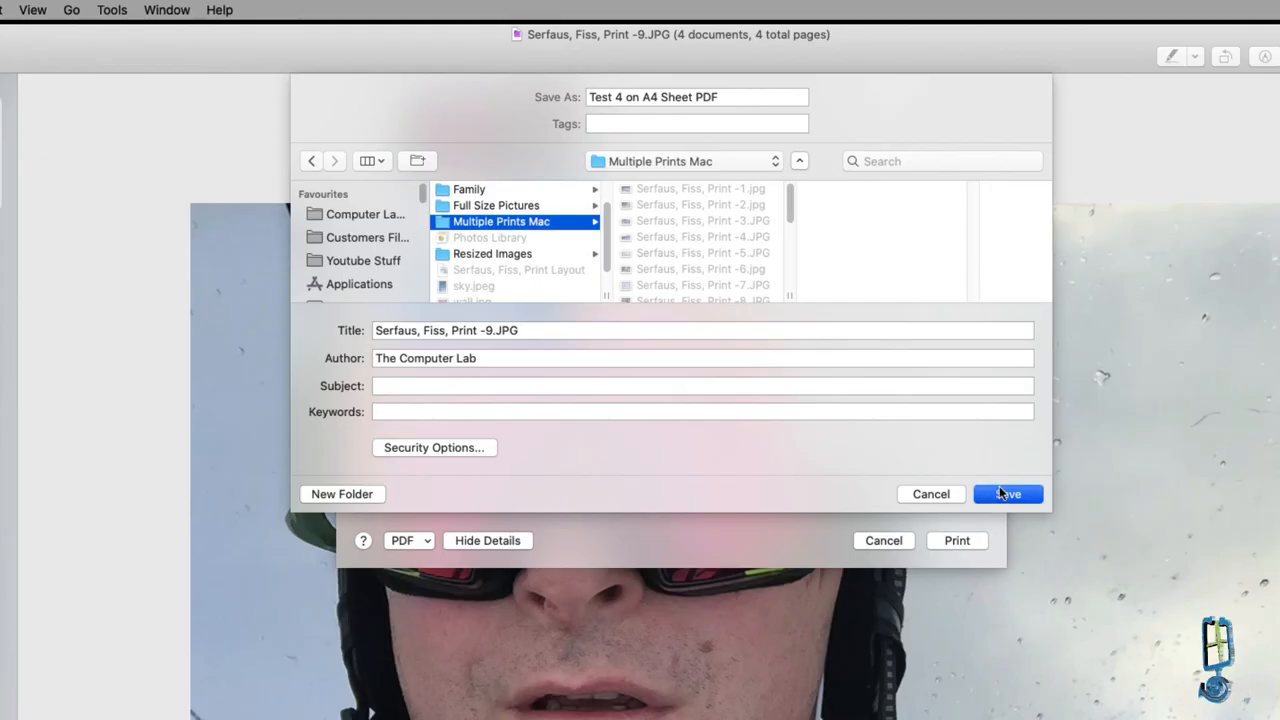
{"action": "left_click", "coordinate": [1008, 492]}
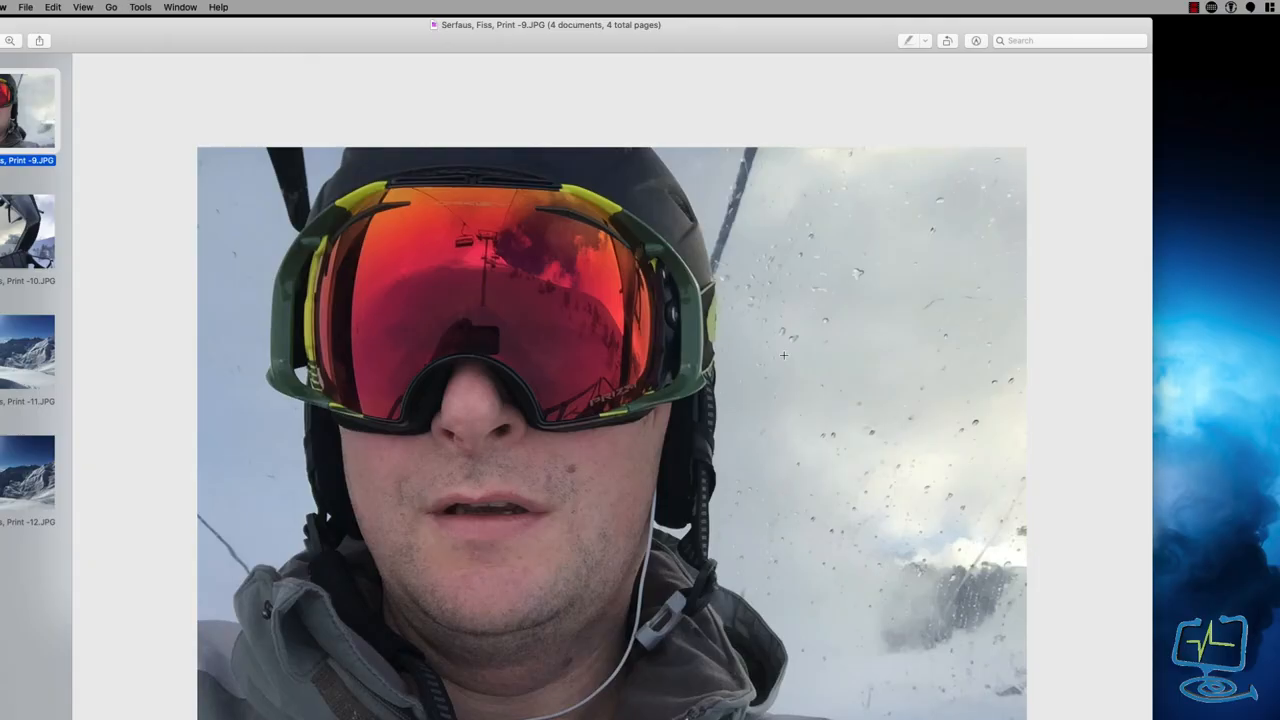